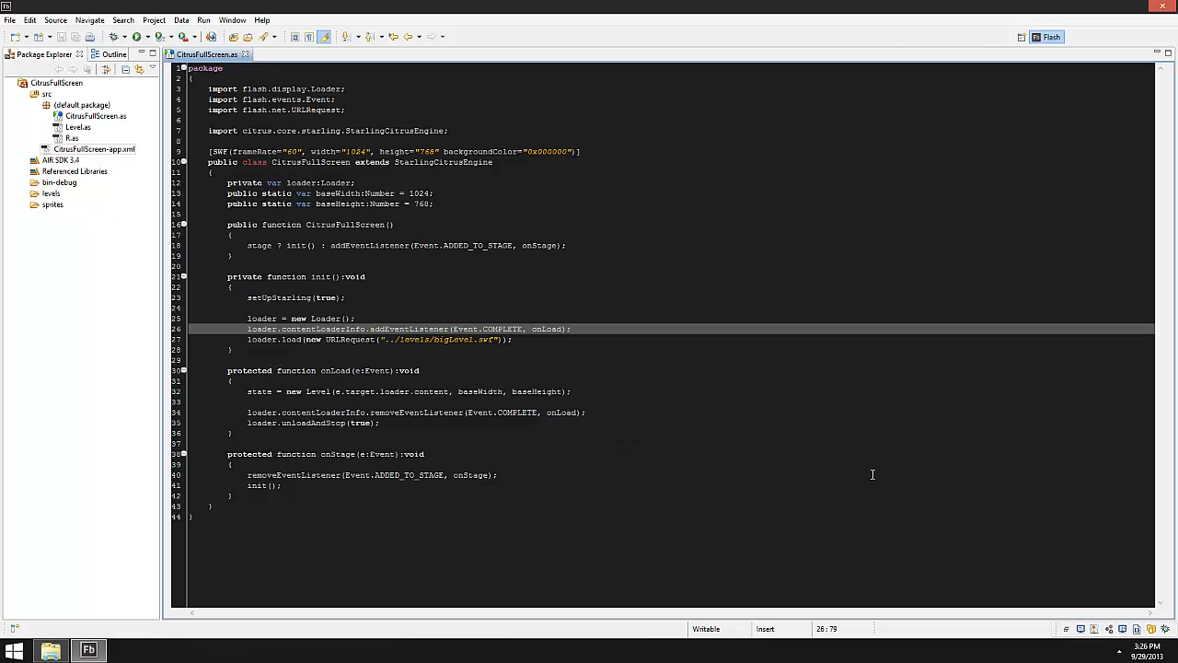
pyautogui.moveTo(725, 392)
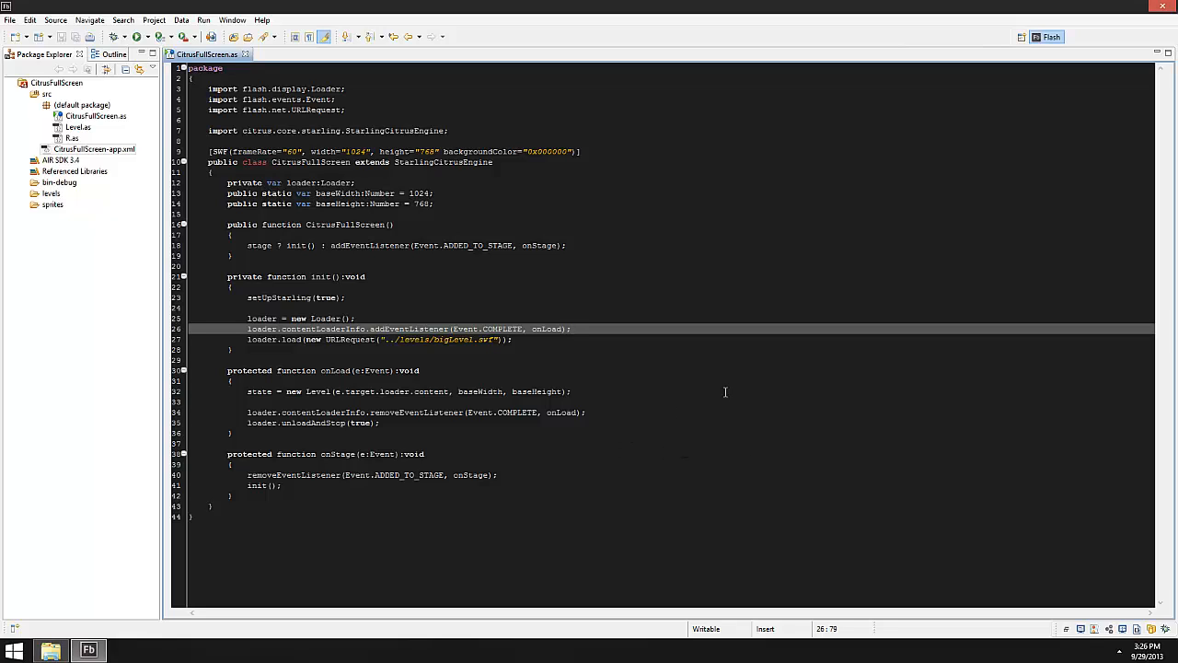
pyautogui.moveTo(718, 400)
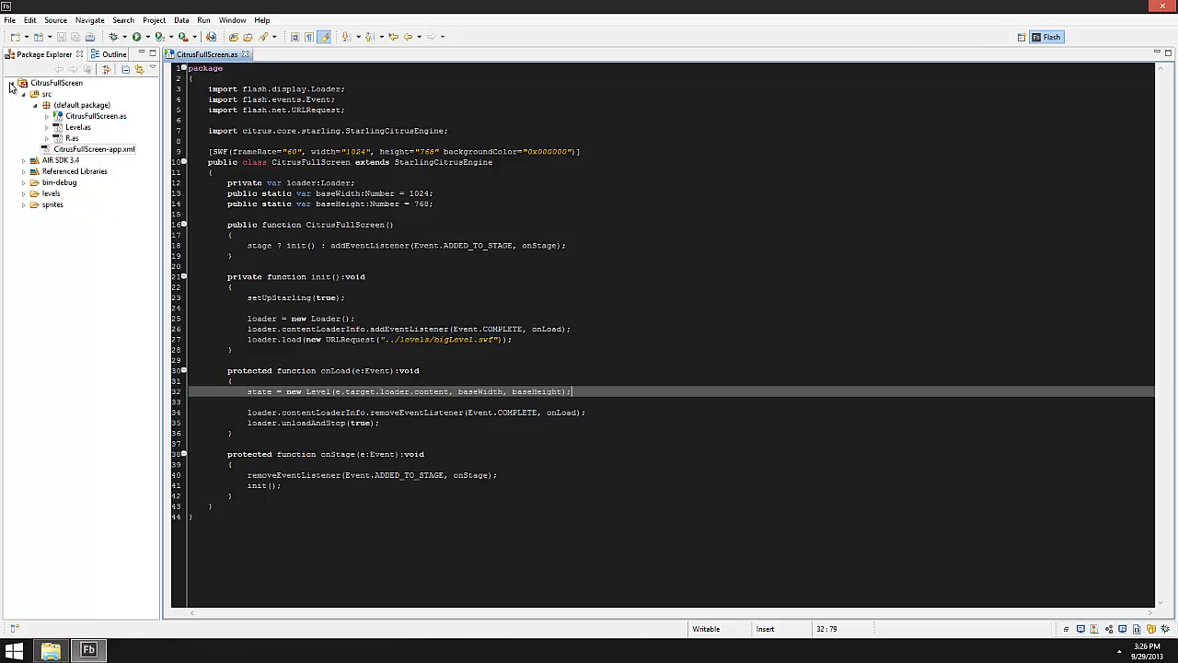
# Collapse the CitrusFullScreen project tree in Package Explorer.
pyautogui.click(11, 85)
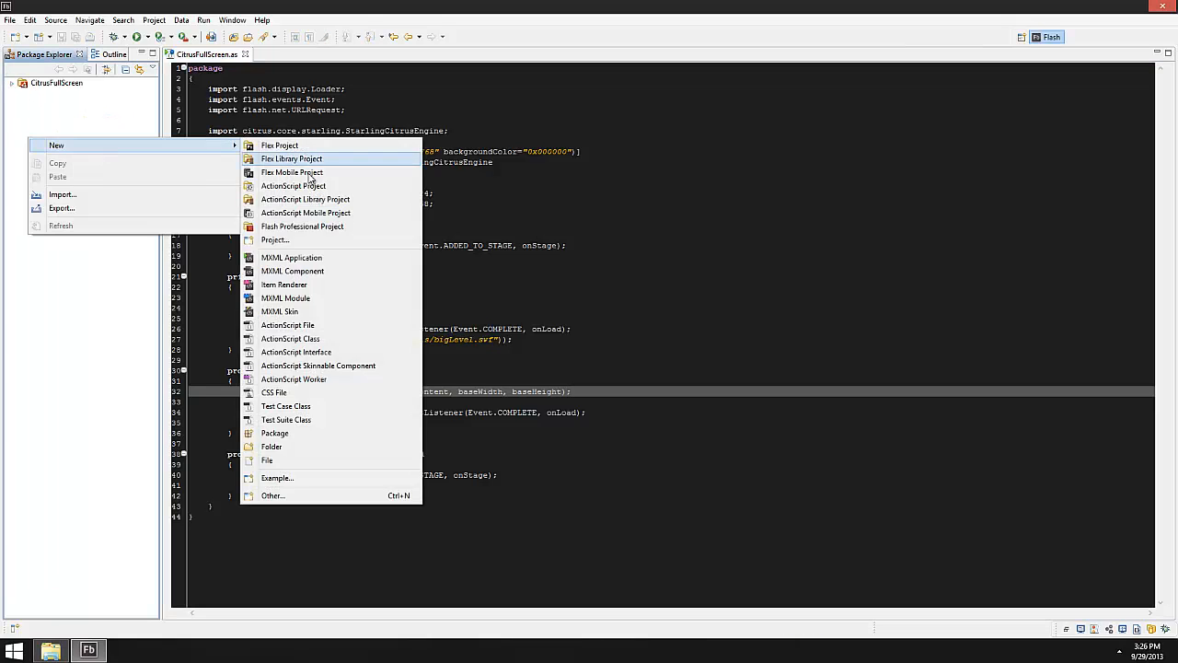
pyautogui.click(292, 184)
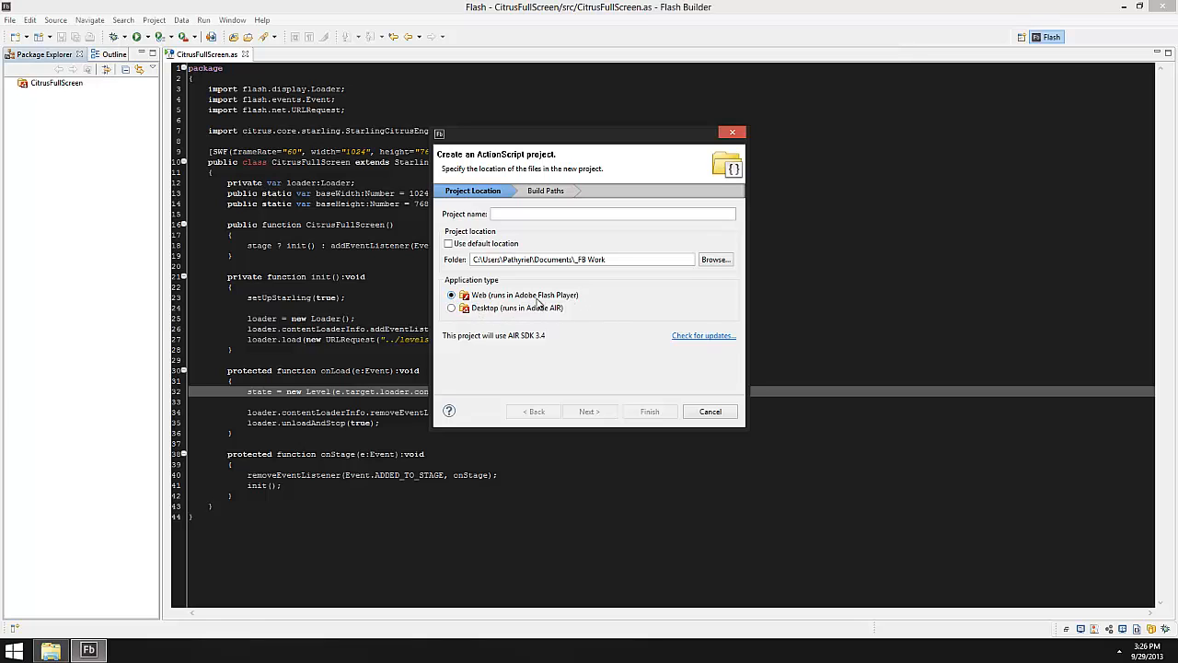
pyautogui.moveTo(508, 308)
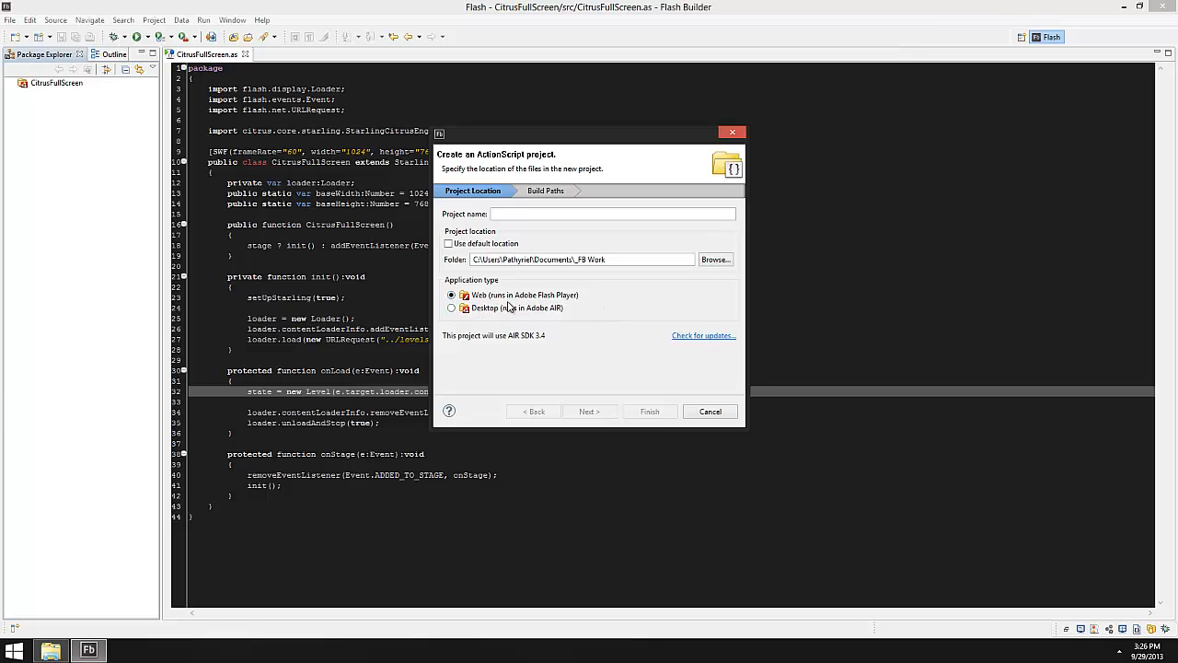
pyautogui.click(453, 308)
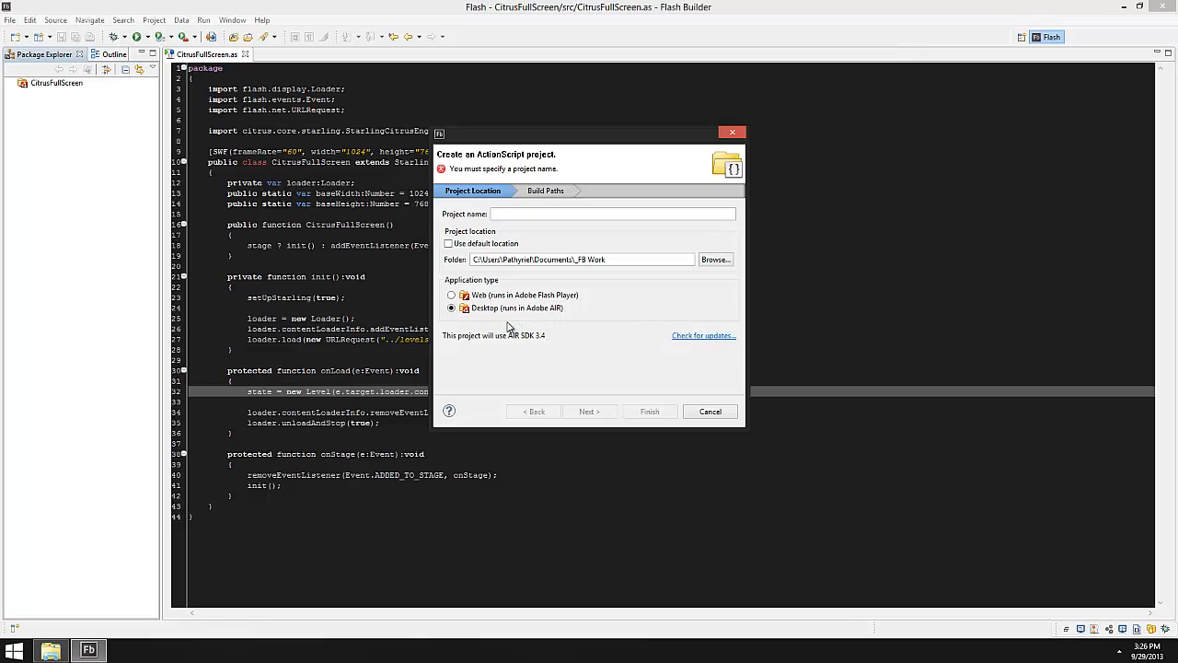
pyautogui.moveTo(482, 315)
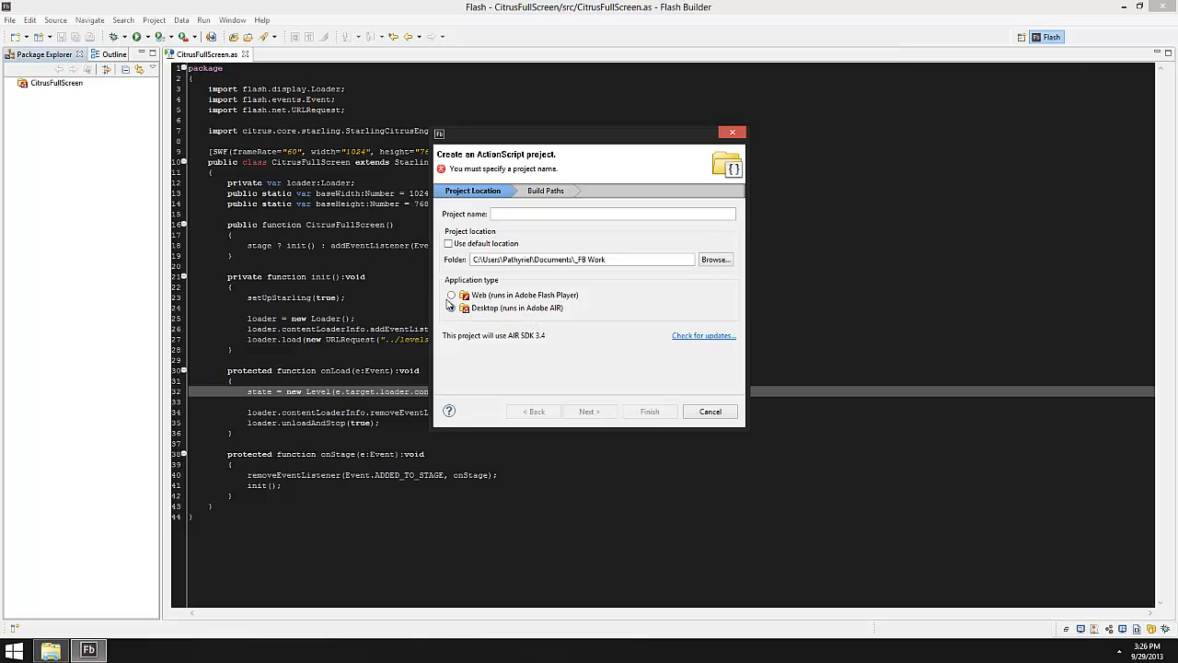
pyautogui.click(451, 295)
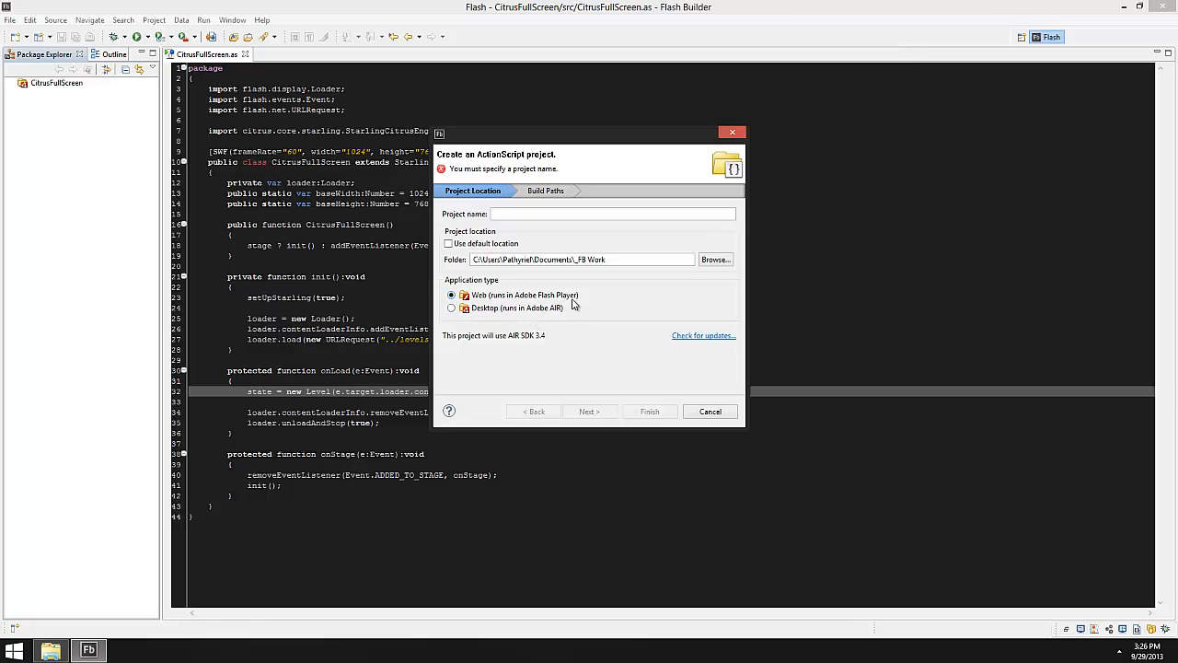
pyautogui.moveTo(637, 357)
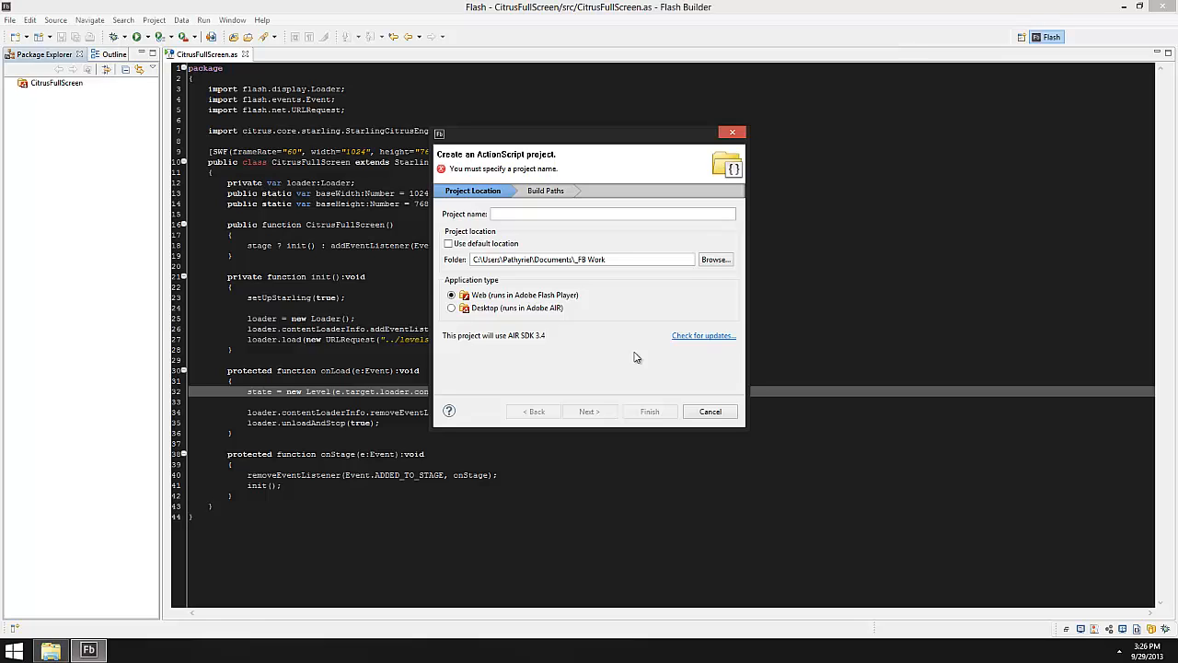
pyautogui.moveTo(604, 350)
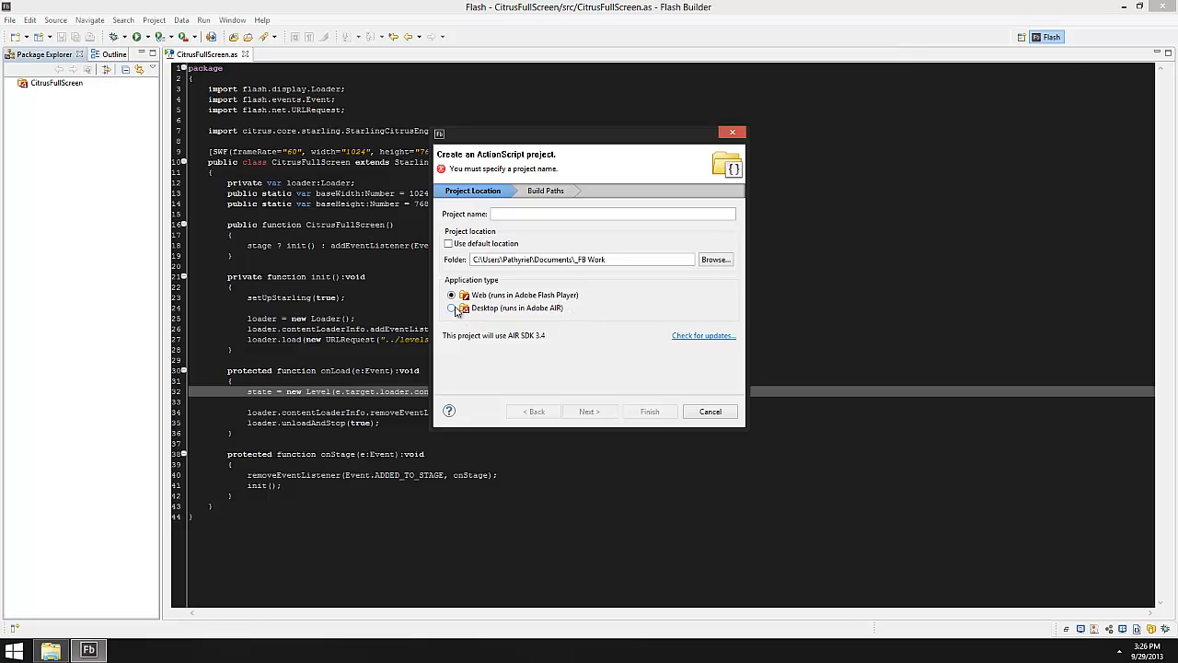
pyautogui.click(449, 307)
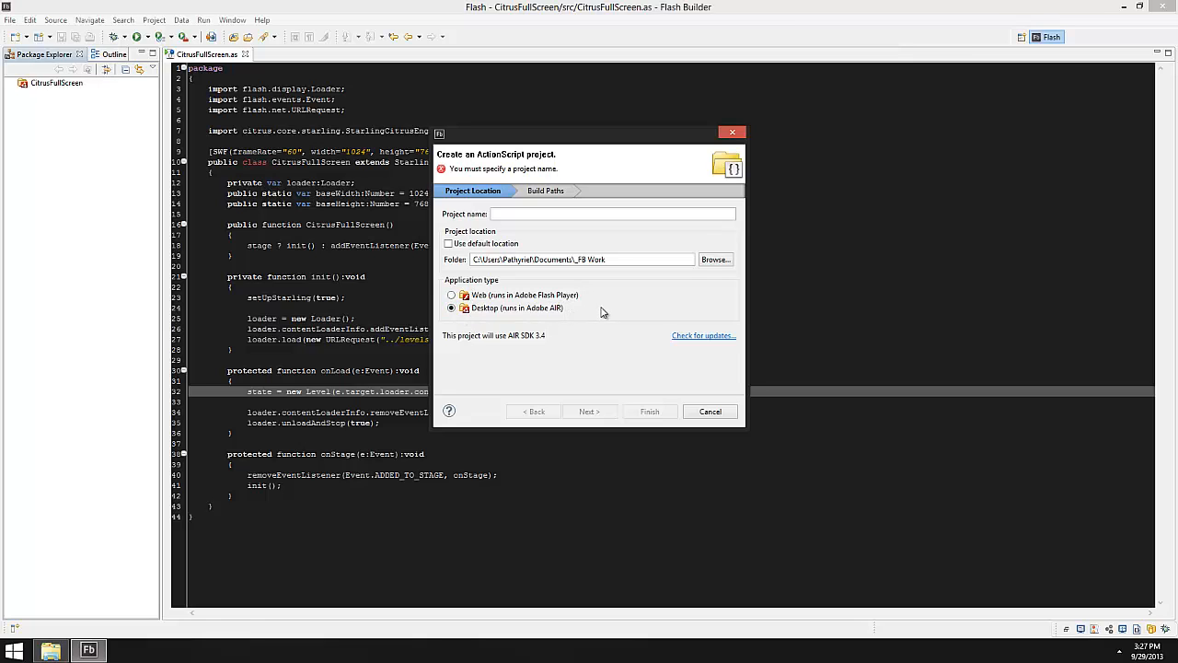
pyautogui.moveTo(547, 324)
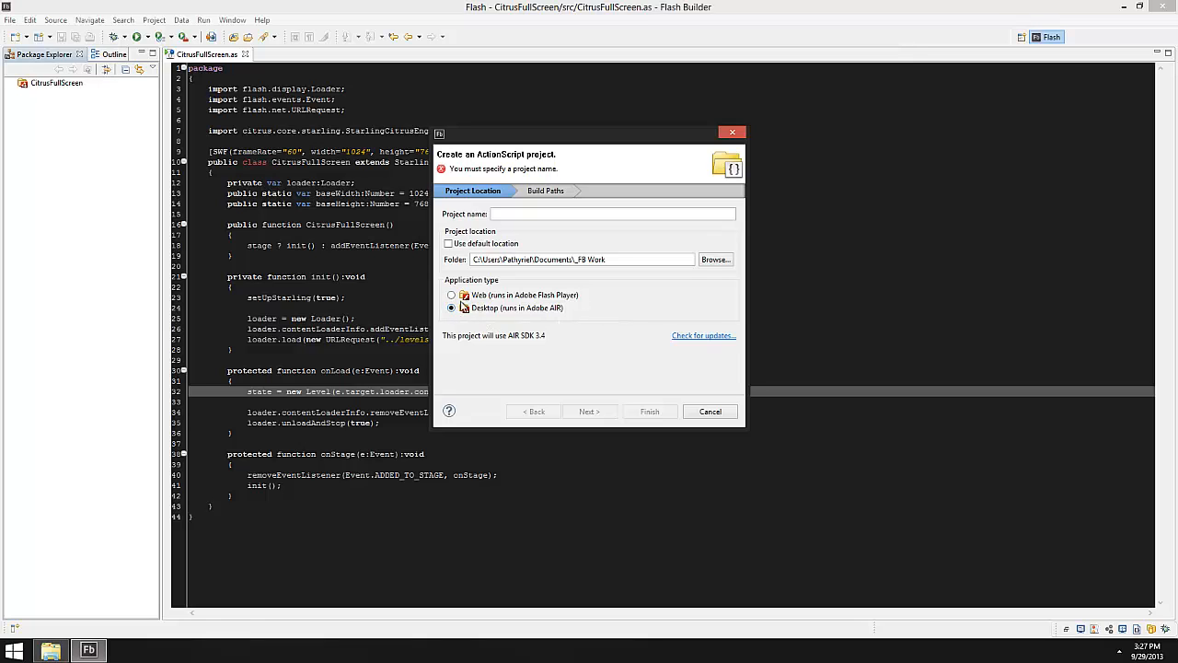
pyautogui.moveTo(526, 317)
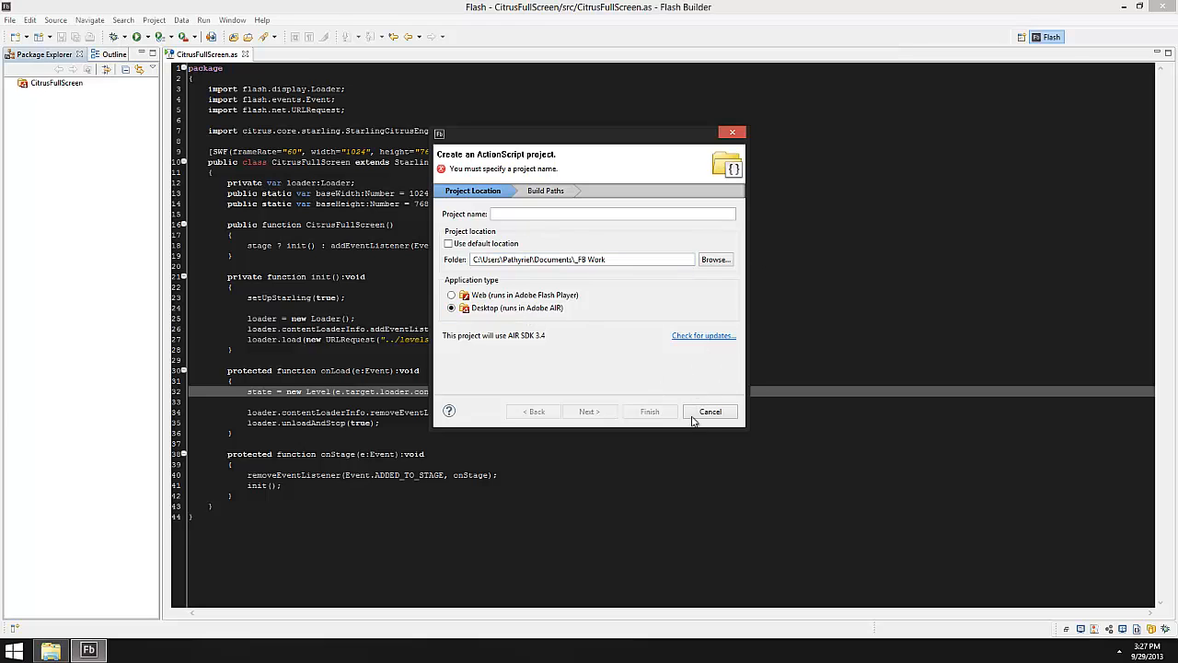
pyautogui.click(711, 412)
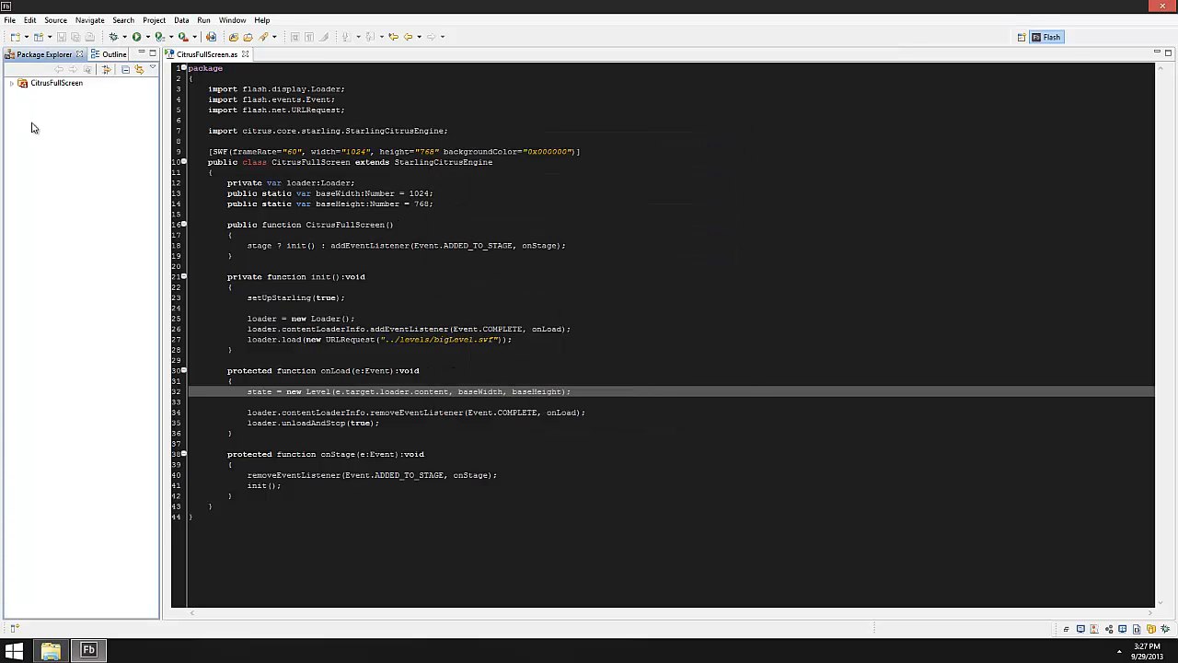
# Expand CitrusFullScreen to show its src, levels and sprites contents.
pyautogui.click(9, 83)
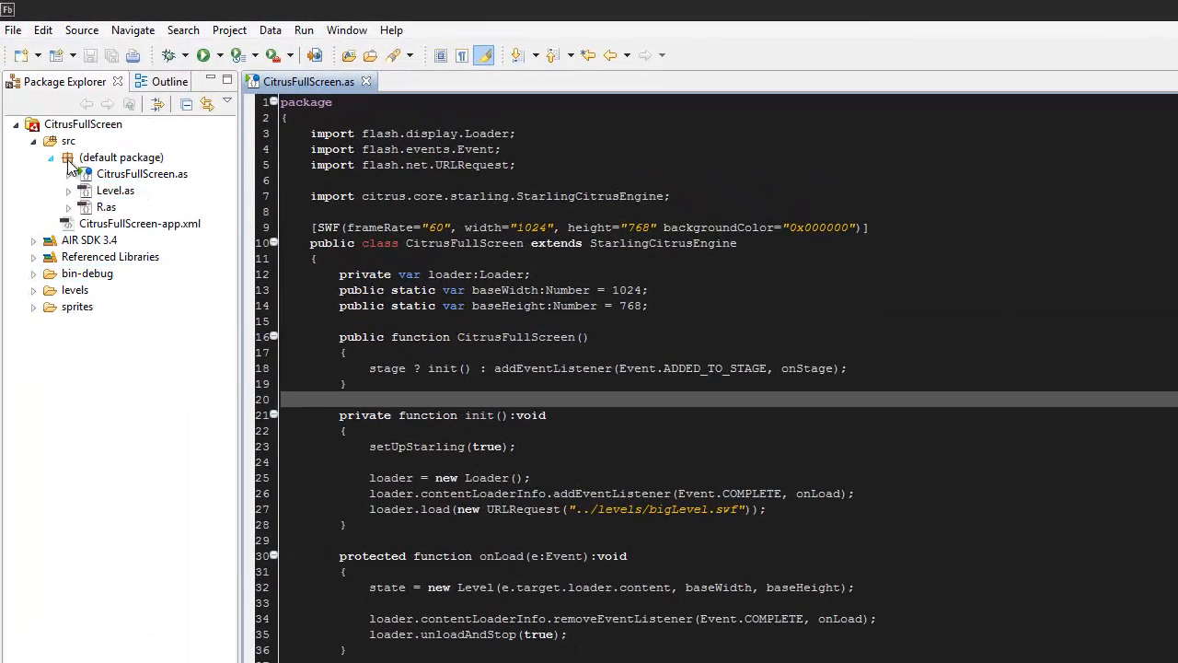
pyautogui.click(122, 156)
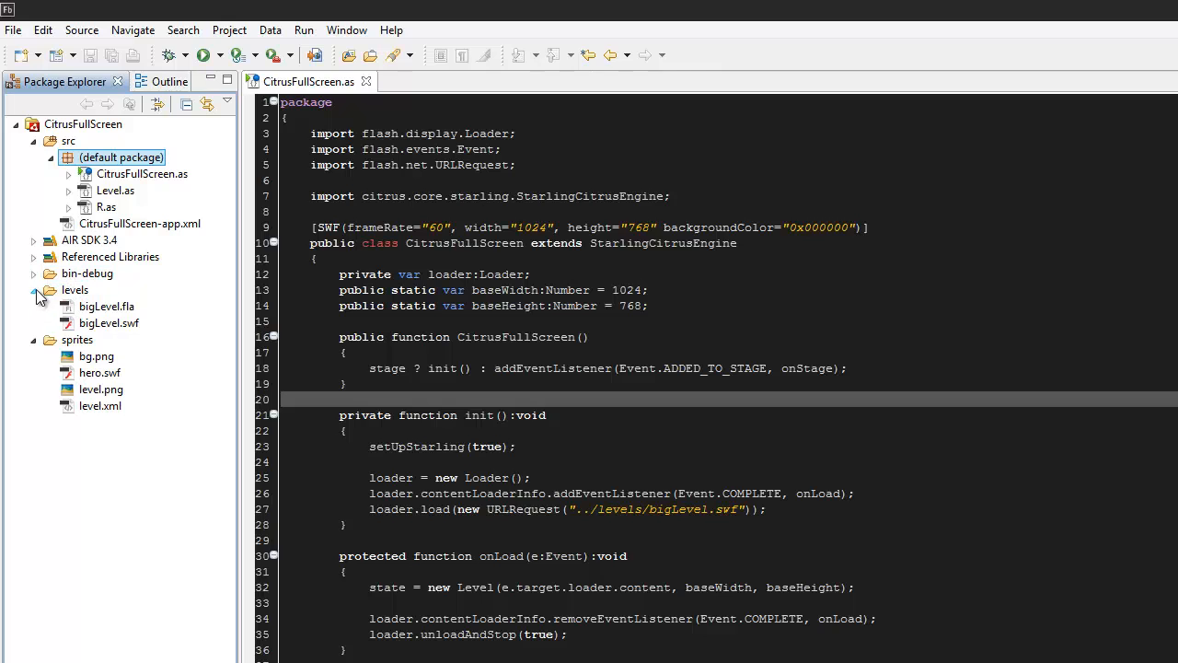
pyautogui.click(33, 291)
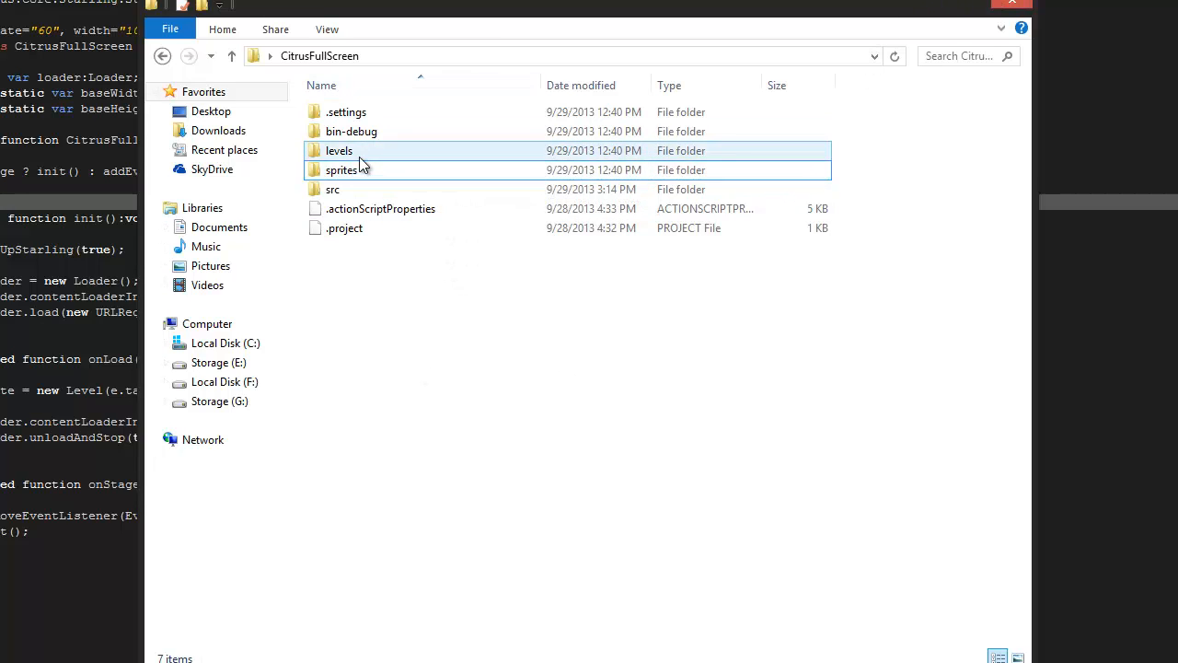
# Open the levels folder of the project in File Explorer.
pyautogui.doubleClick(339, 151)
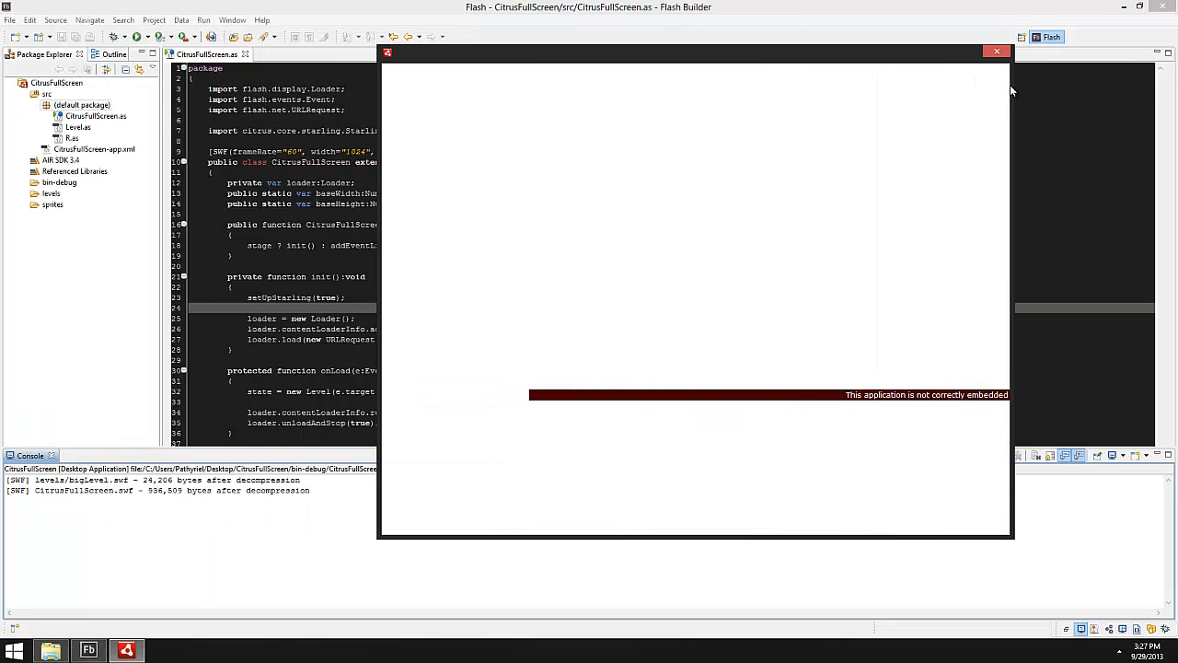
# Close the AIR test window and select CitrusFullScreen-app.xml in Package Explorer.
pyautogui.click(995, 52)
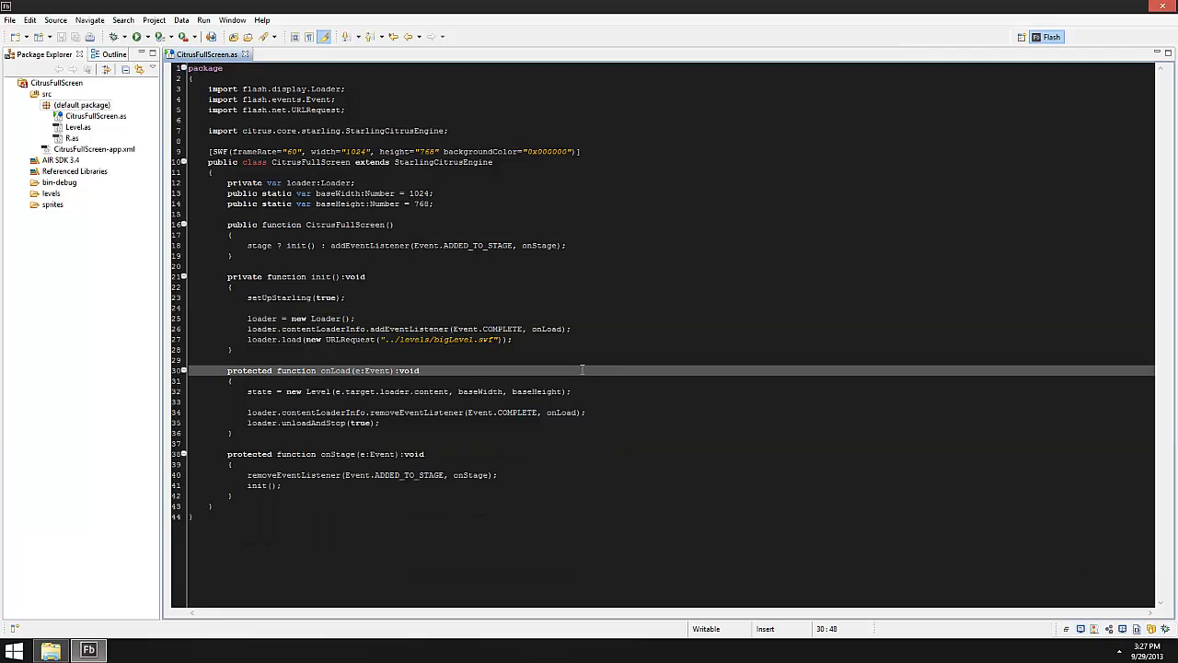
pyautogui.click(622, 327)
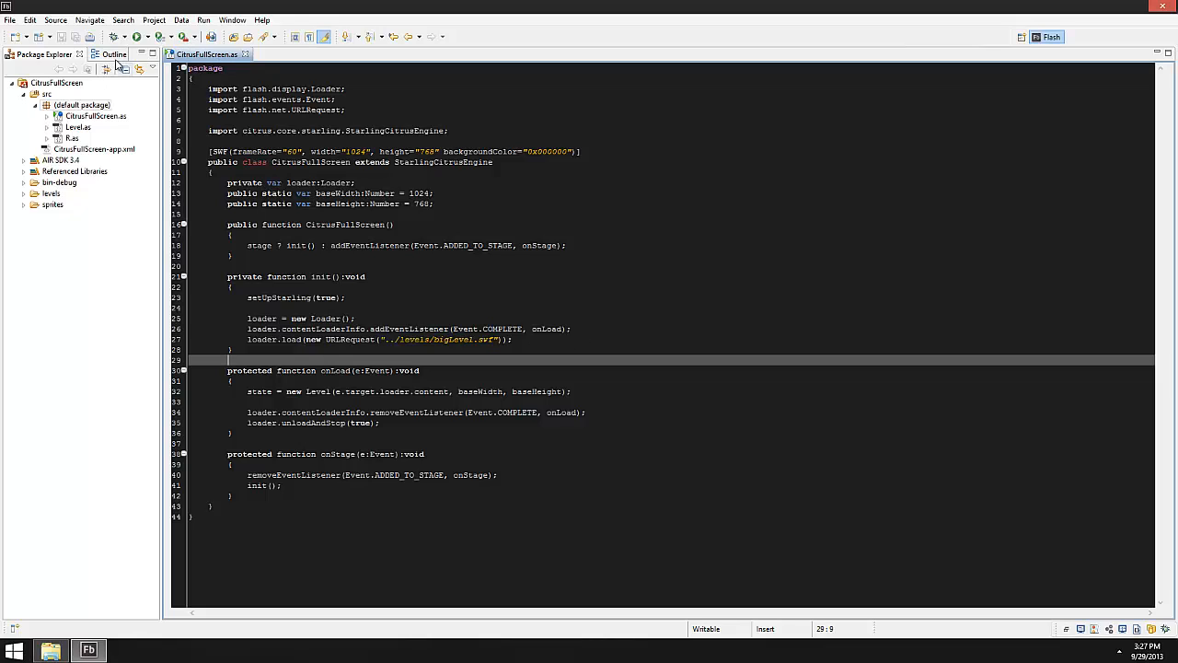
pyautogui.click(92, 147)
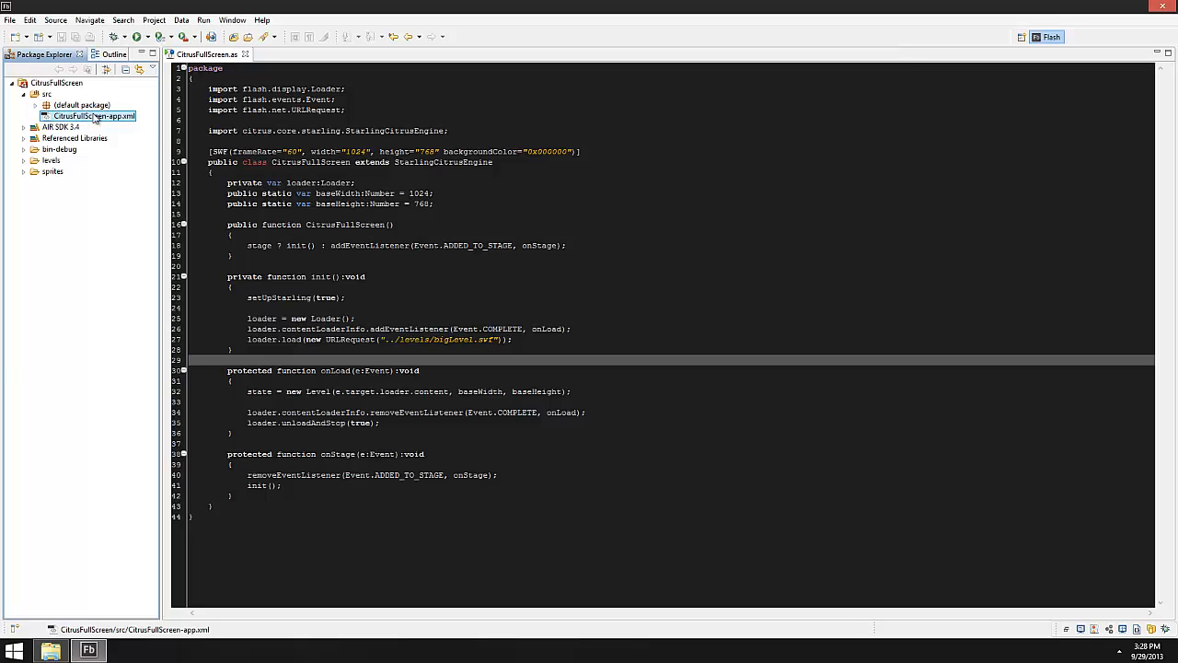
pyautogui.click(46, 105)
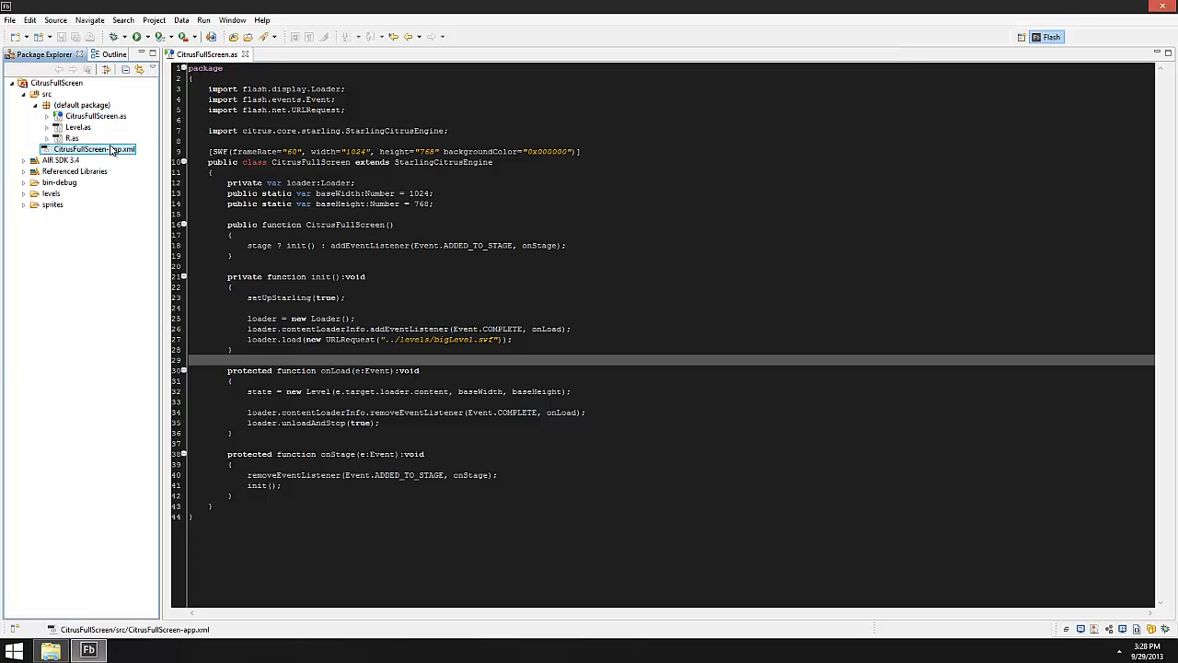
# Set renderMode to direct in the CitrusFullScreen-app.xml descriptor.
pyautogui.doubleClick(83, 148)
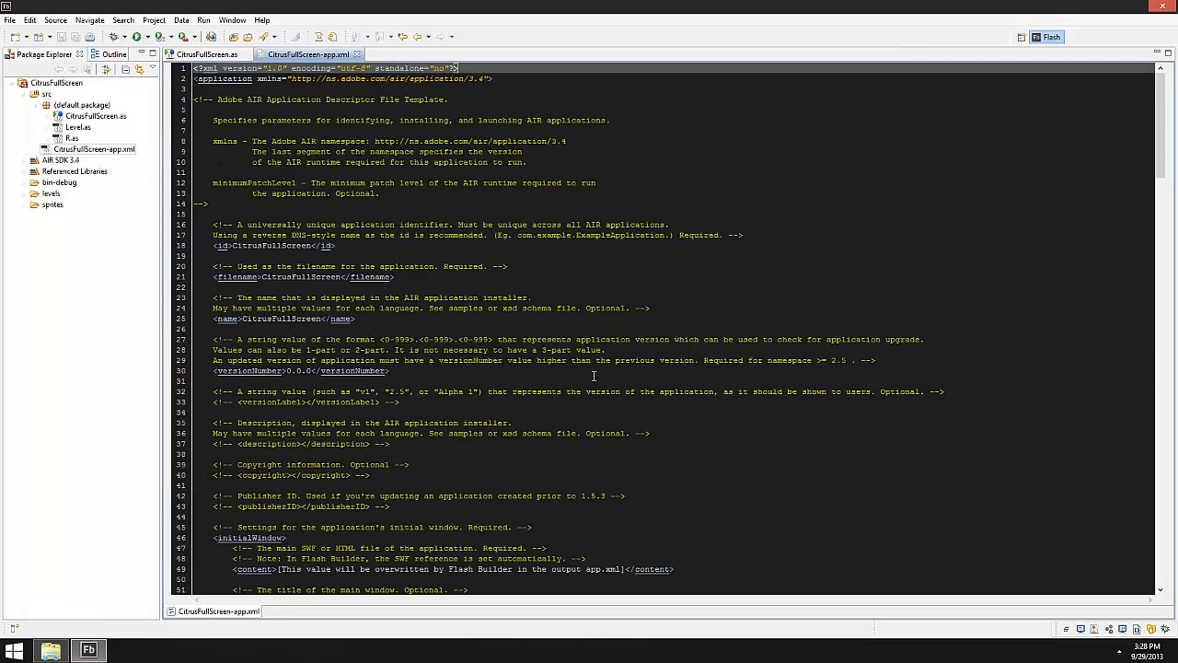
pyautogui.scroll(-3)
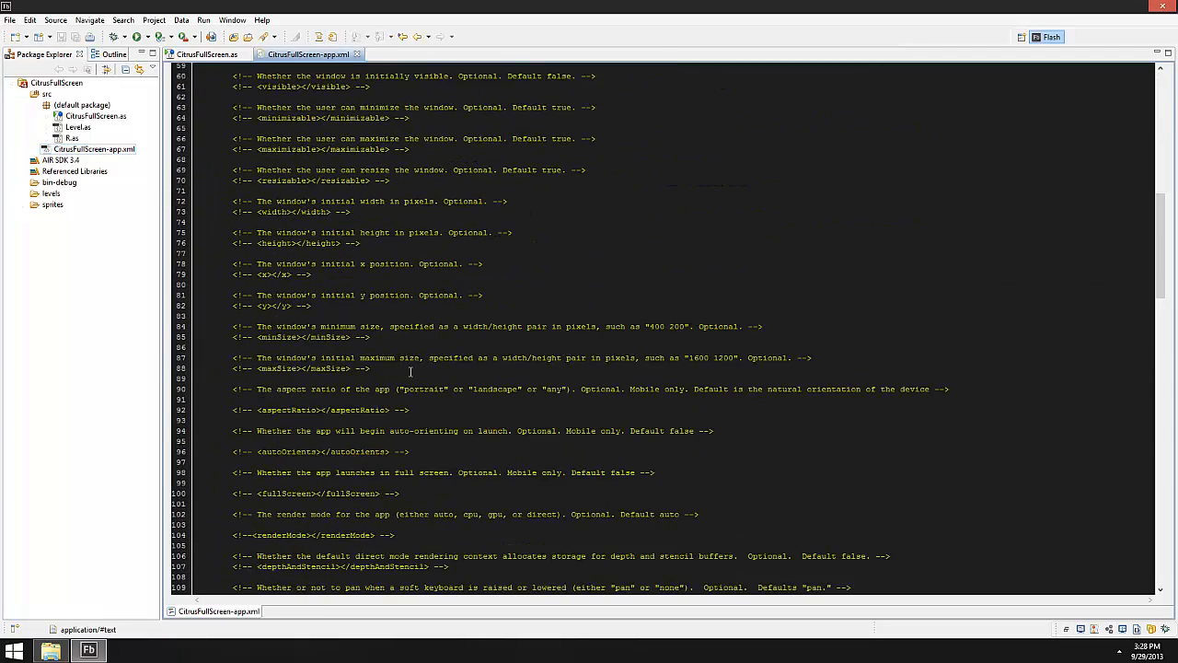
pyautogui.scroll(-3)
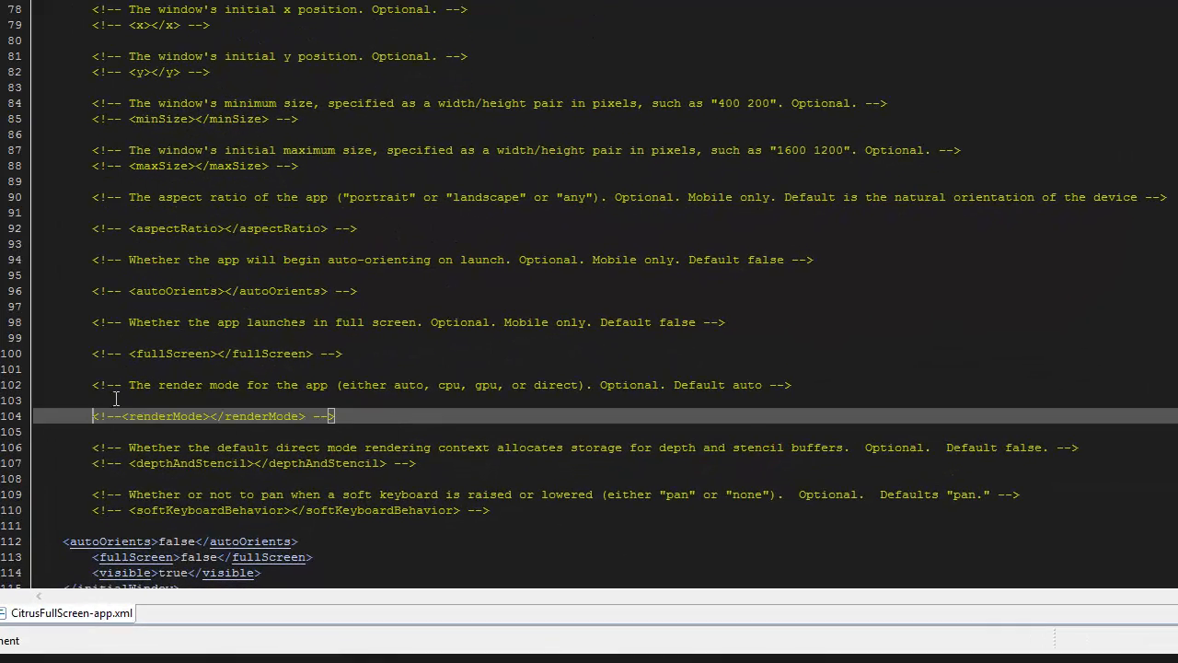
pyautogui.moveTo(417, 385)
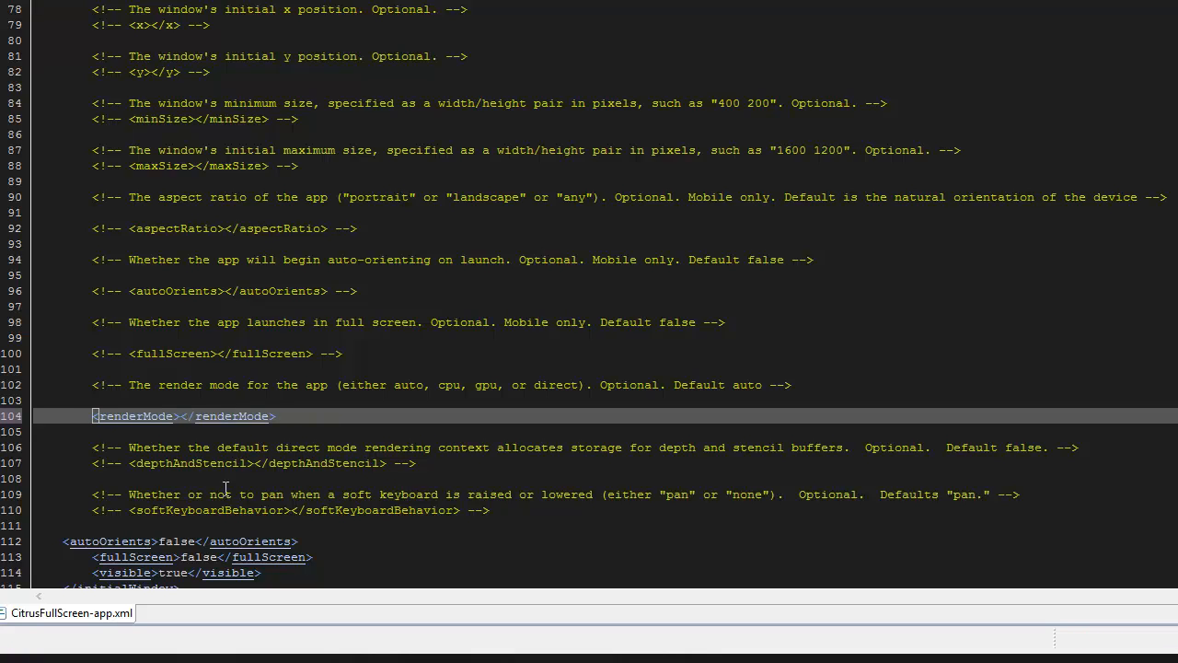
pyautogui.write('direct')
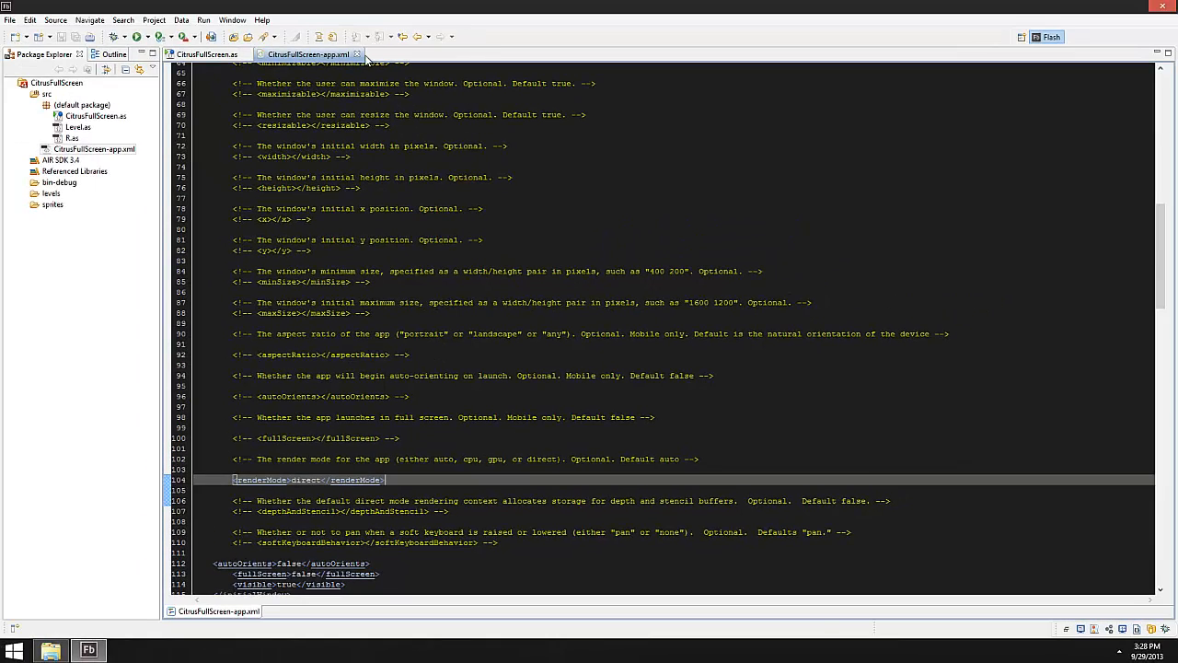
# Run the game and focus its window showing the platformer level.
pyautogui.click(197, 56)
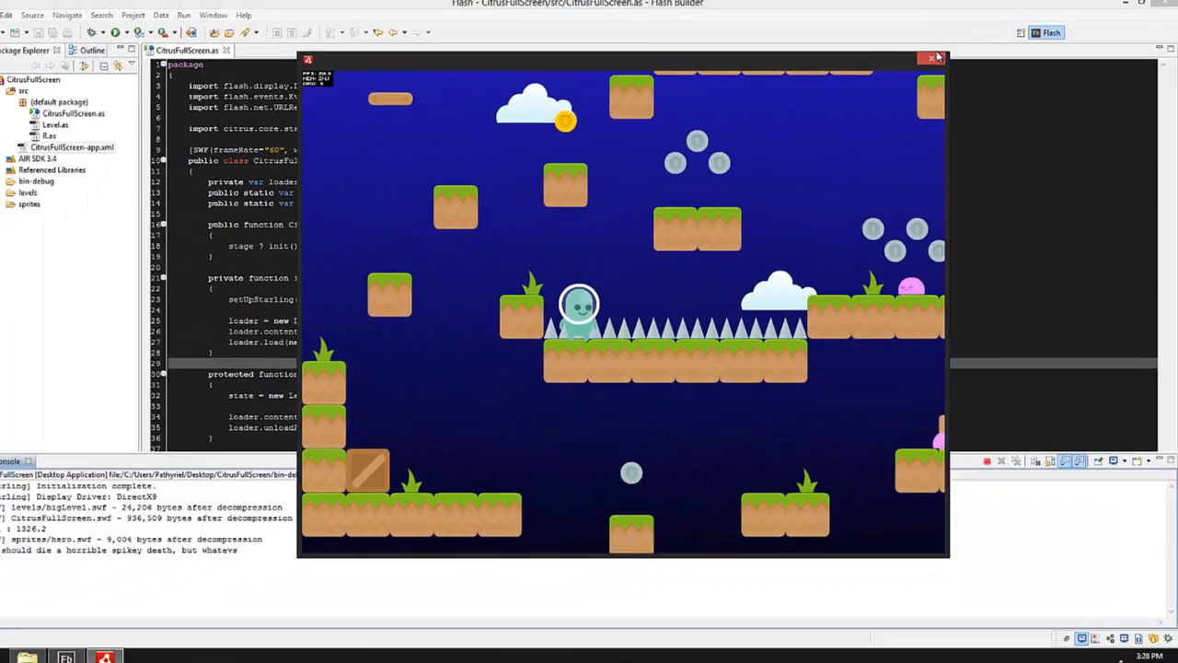
pyautogui.click(932, 58)
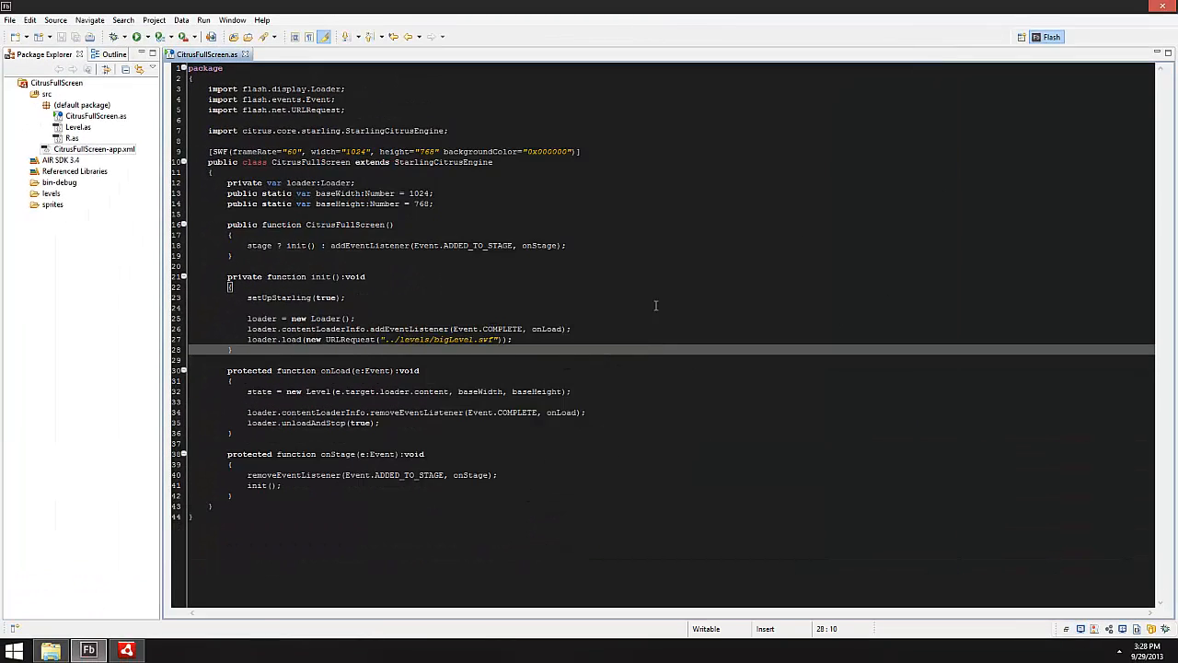
pyautogui.moveTo(493, 238)
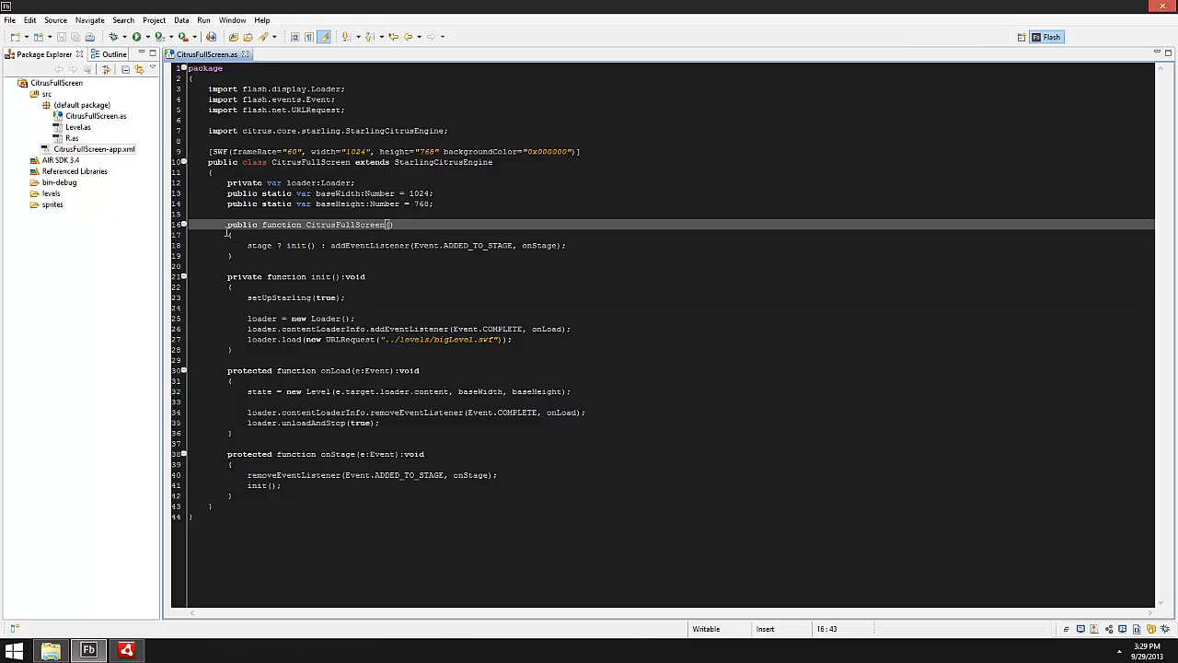
pyautogui.click(423, 452)
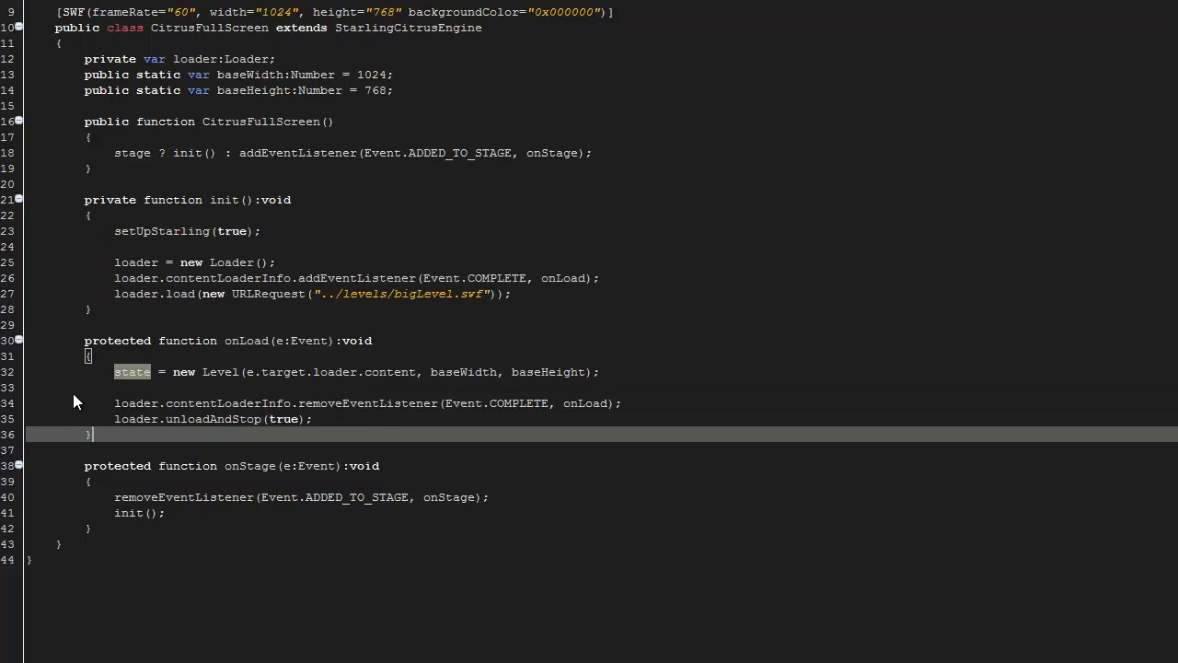
pyautogui.moveTo(422, 425)
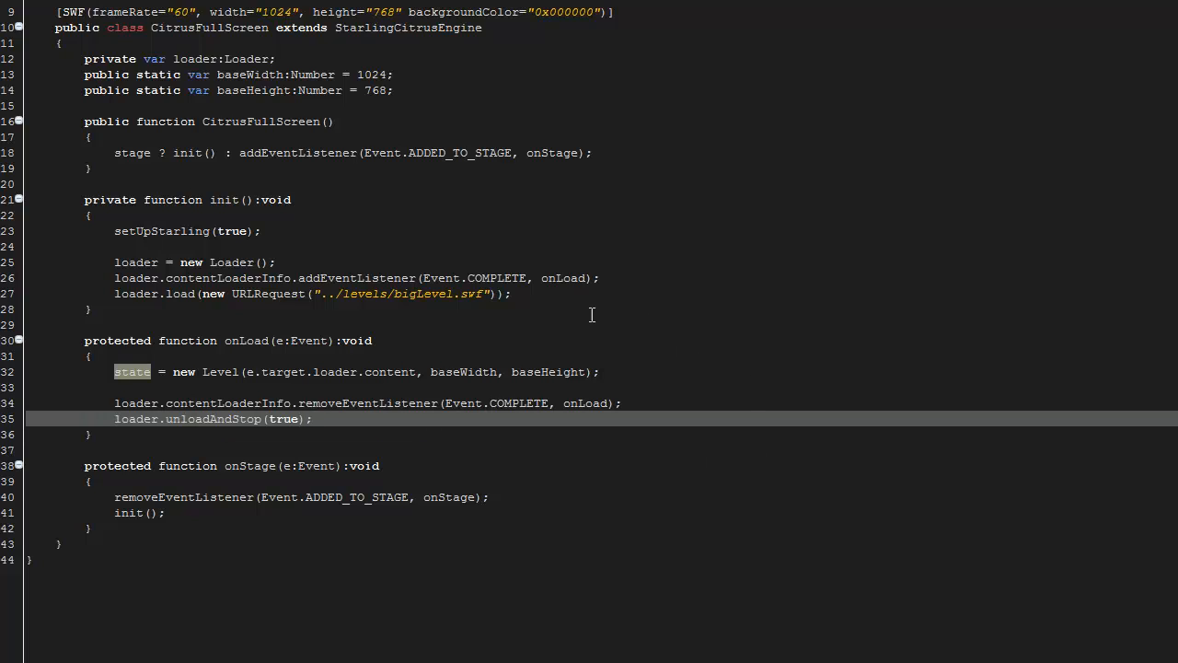
pyautogui.moveTo(396, 344)
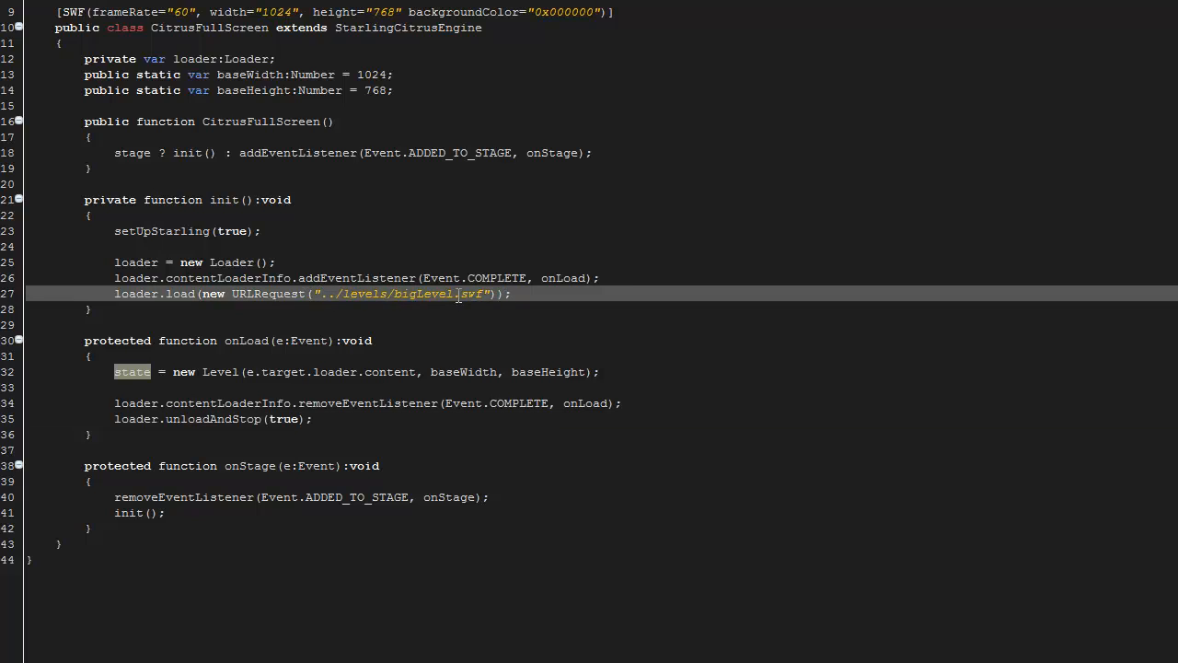
pyautogui.moveTo(751, 328)
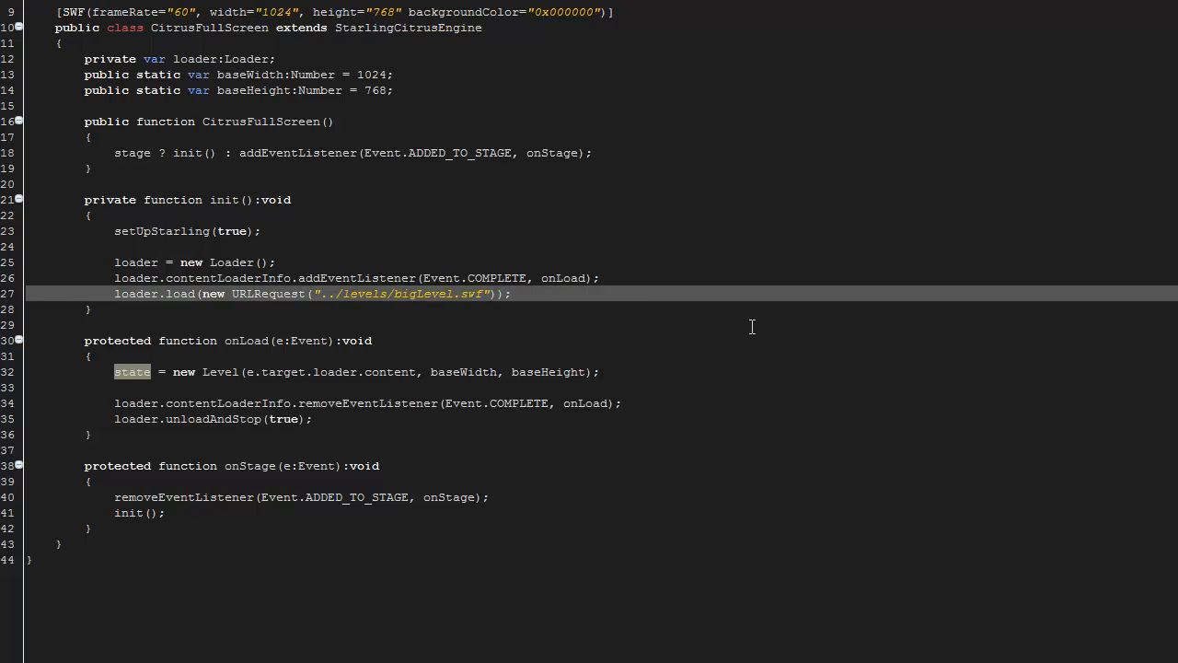
pyautogui.moveTo(681, 311)
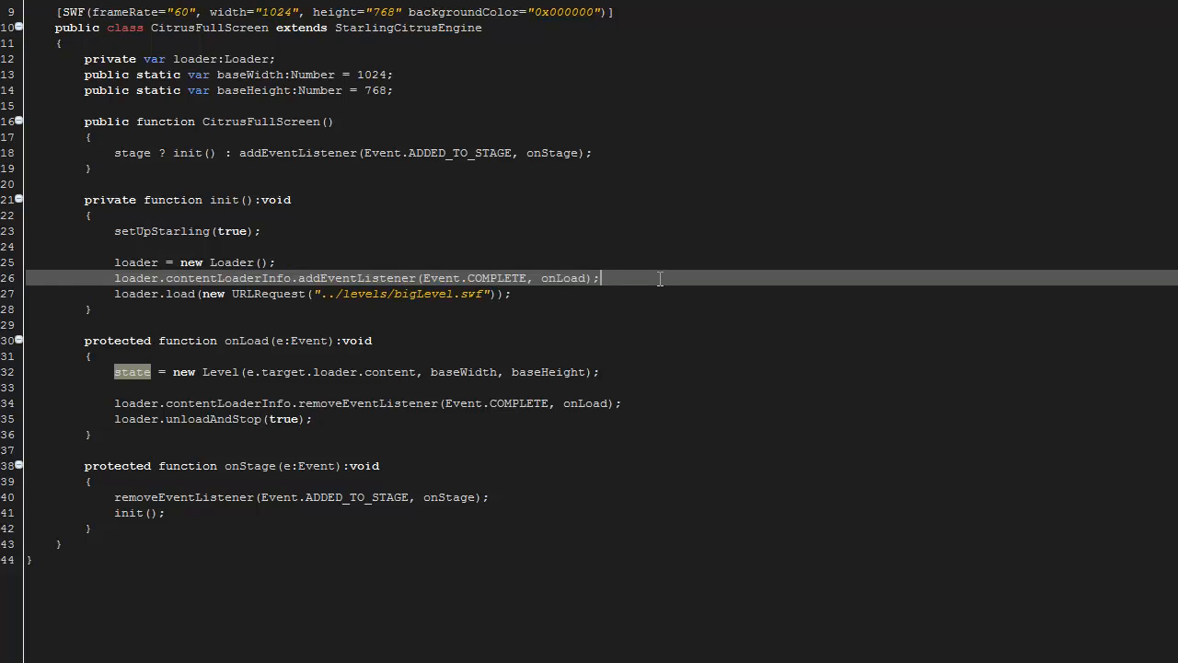
pyautogui.moveTo(661, 309)
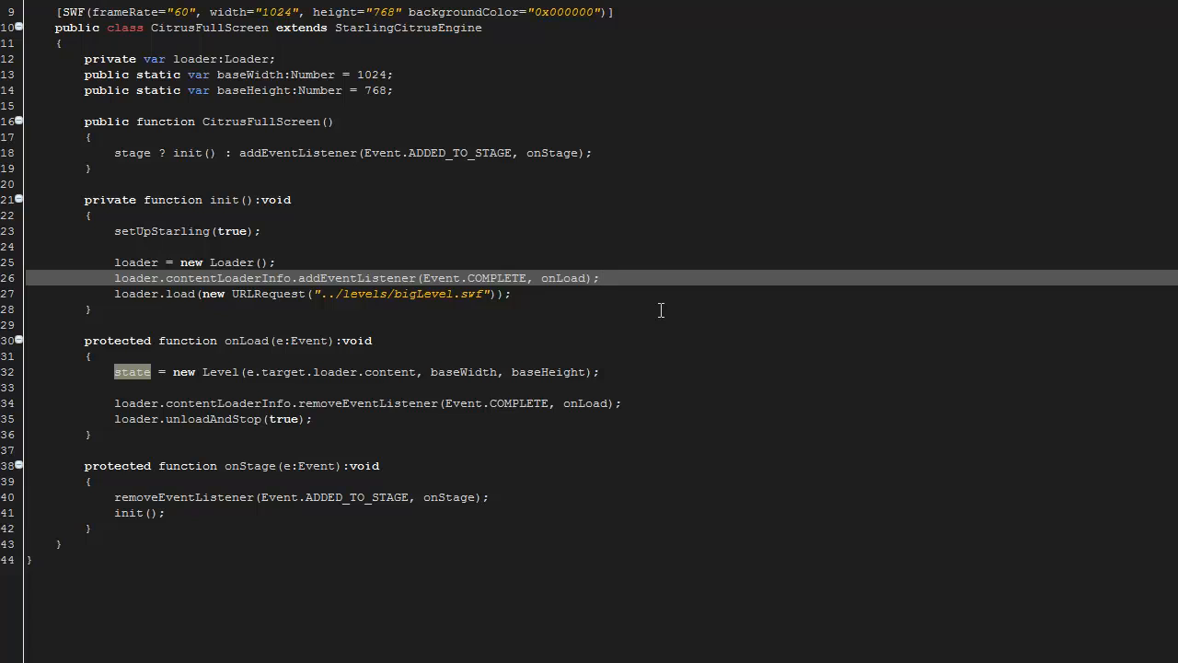
pyautogui.moveTo(151, 295)
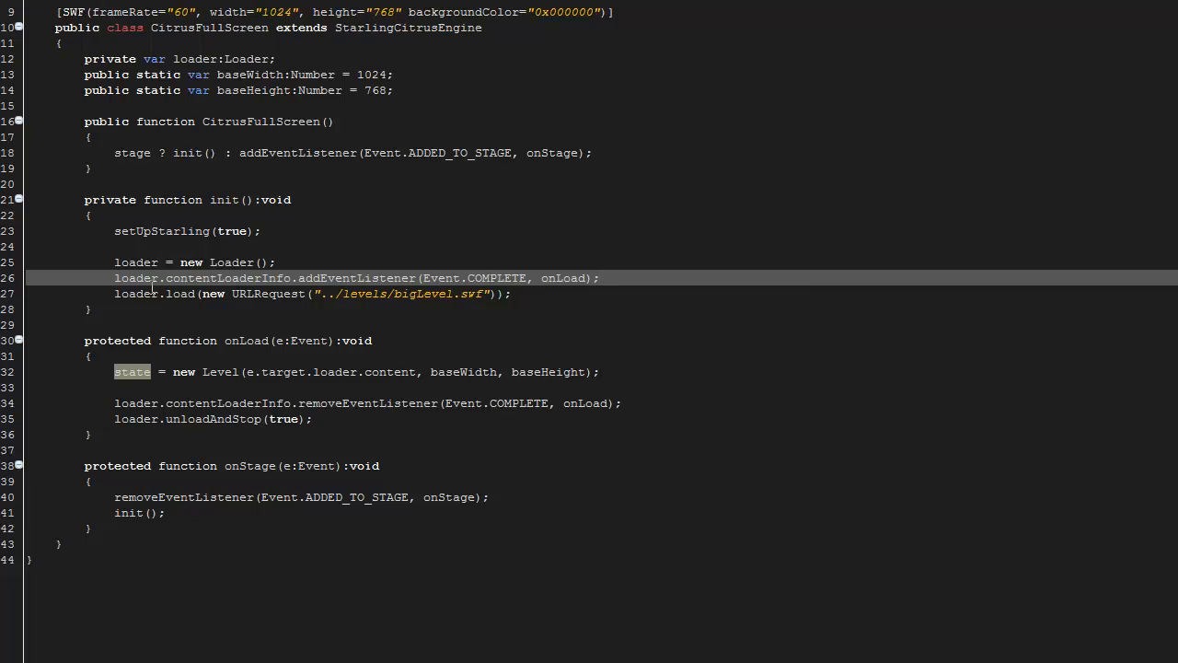
pyautogui.click(247, 293)
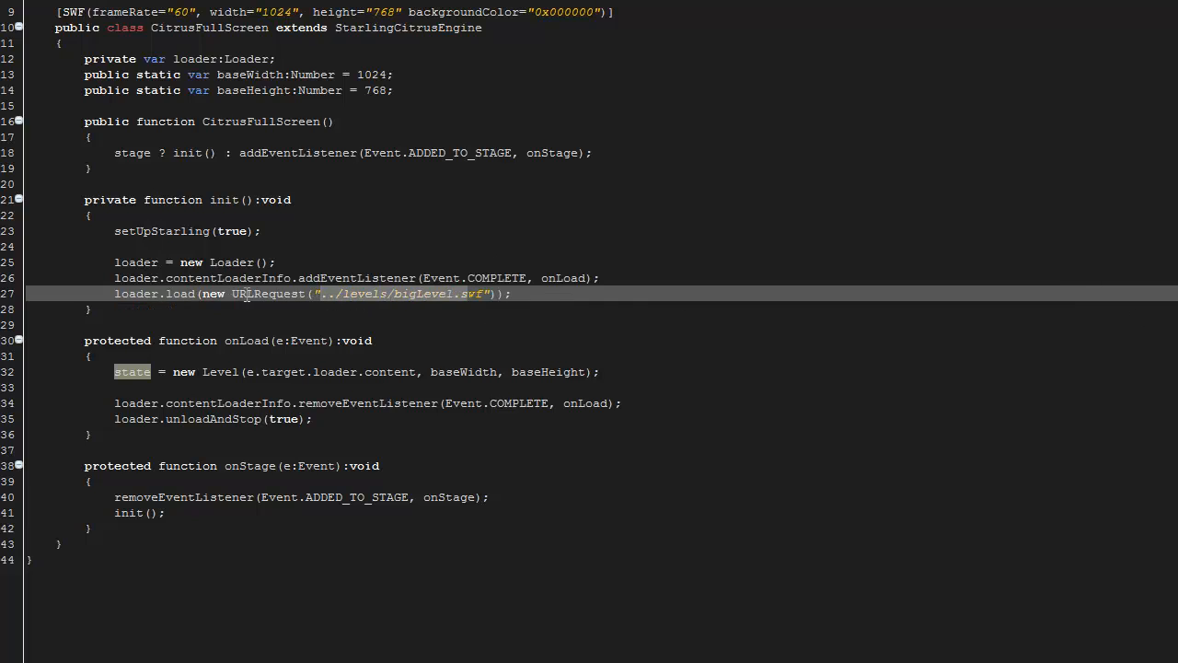
pyautogui.moveTo(669, 317)
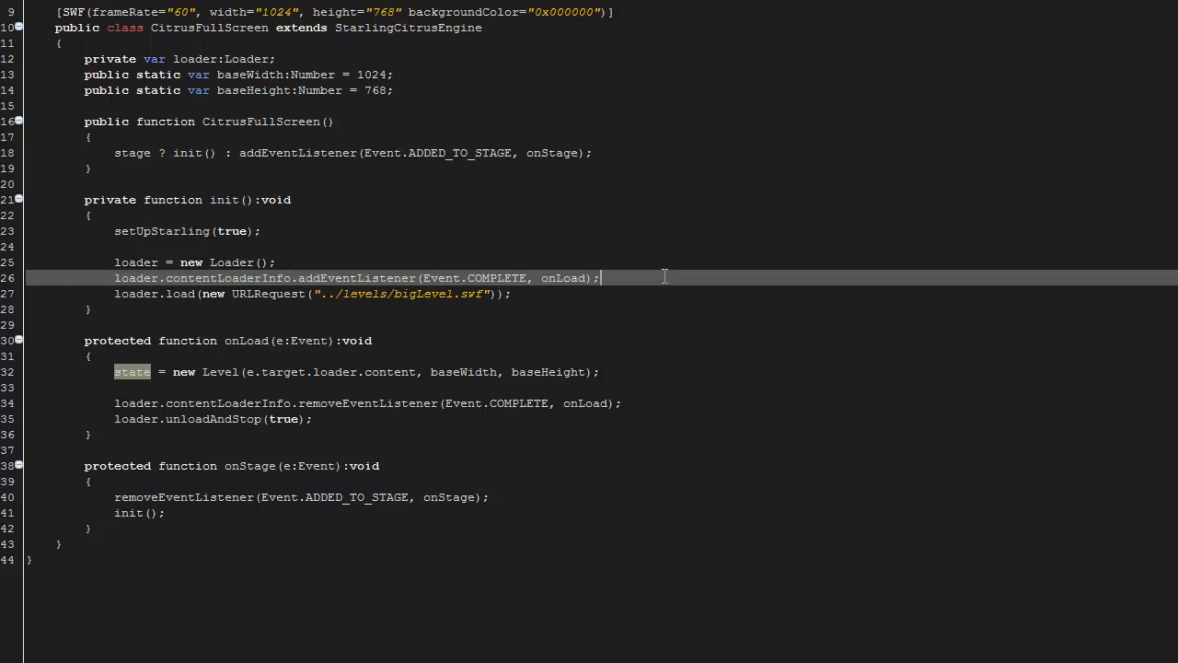
pyautogui.moveTo(819, 328)
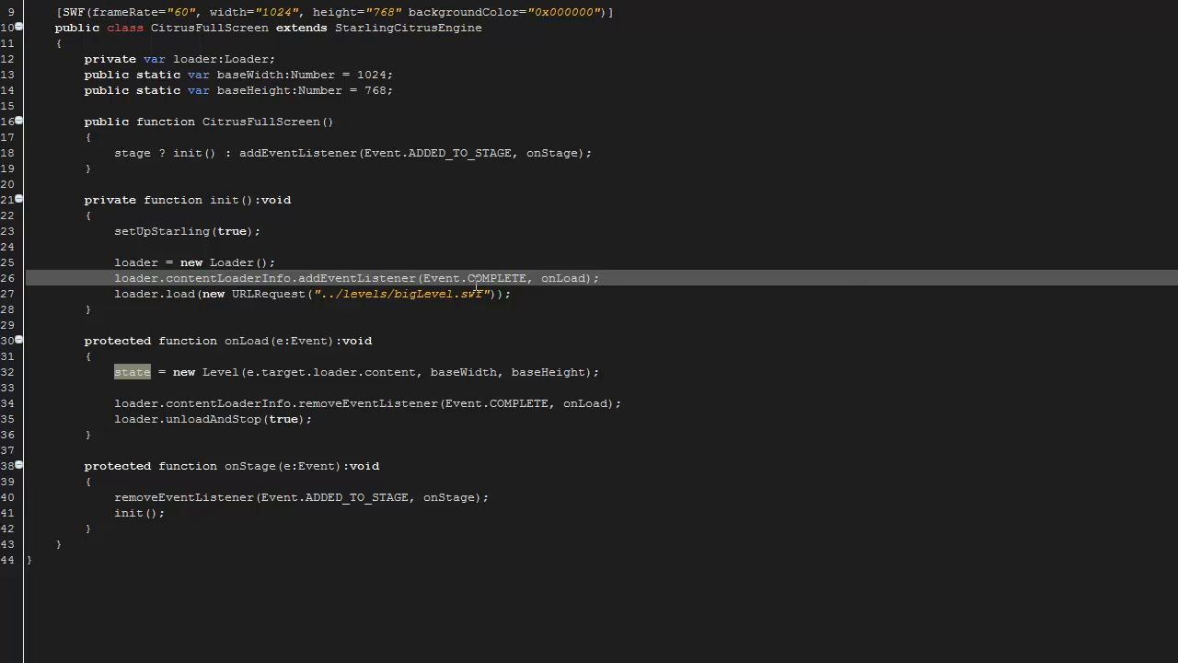
pyautogui.moveTo(494, 274)
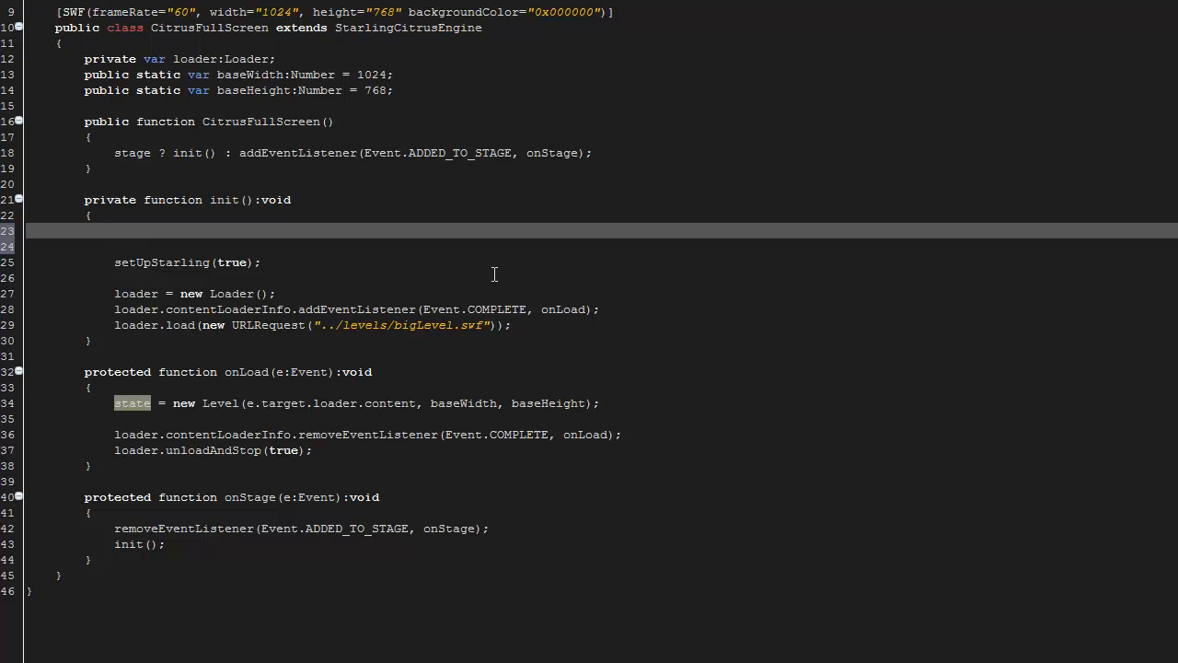
# Add 'stage.displayState = StageDisplayState.FULL_SCREEN_INTERACTIVE;' at the start of init().
pyautogui.write('stage.')
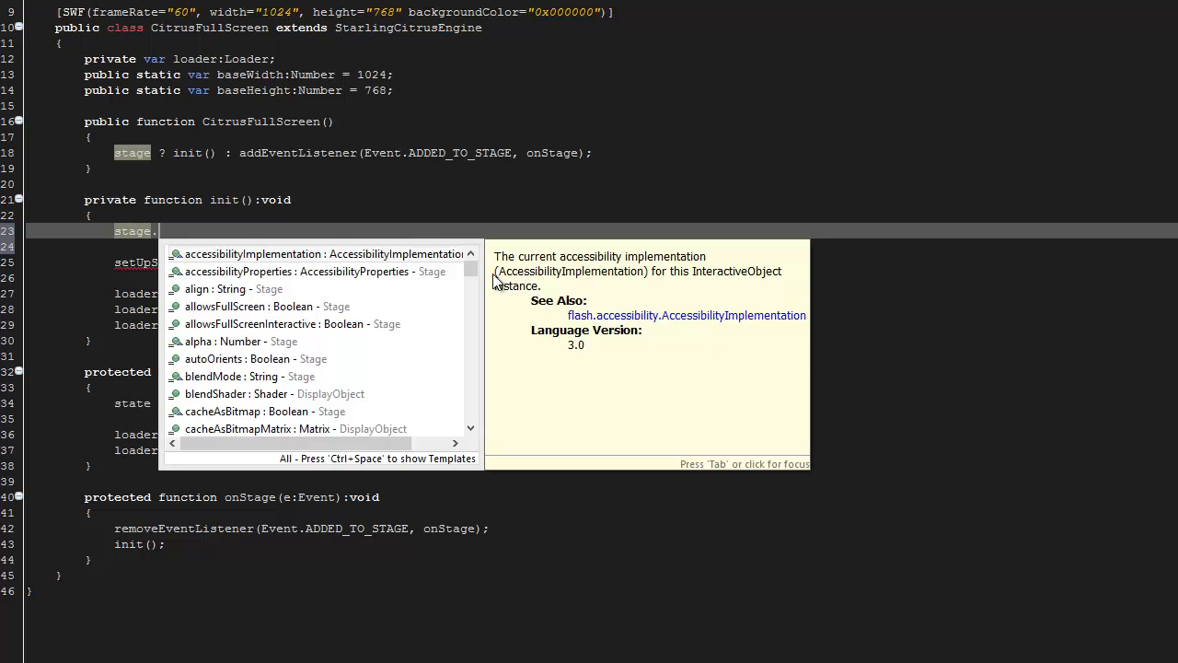
pyautogui.write('displayState =')
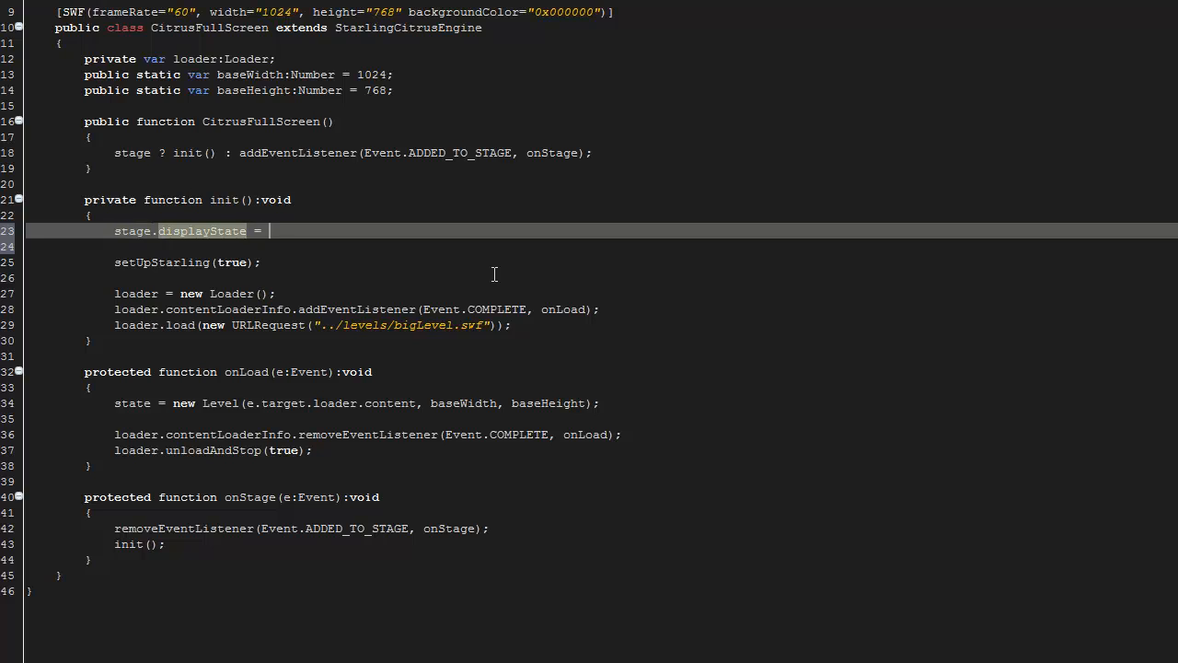
pyautogui.write('Stage')
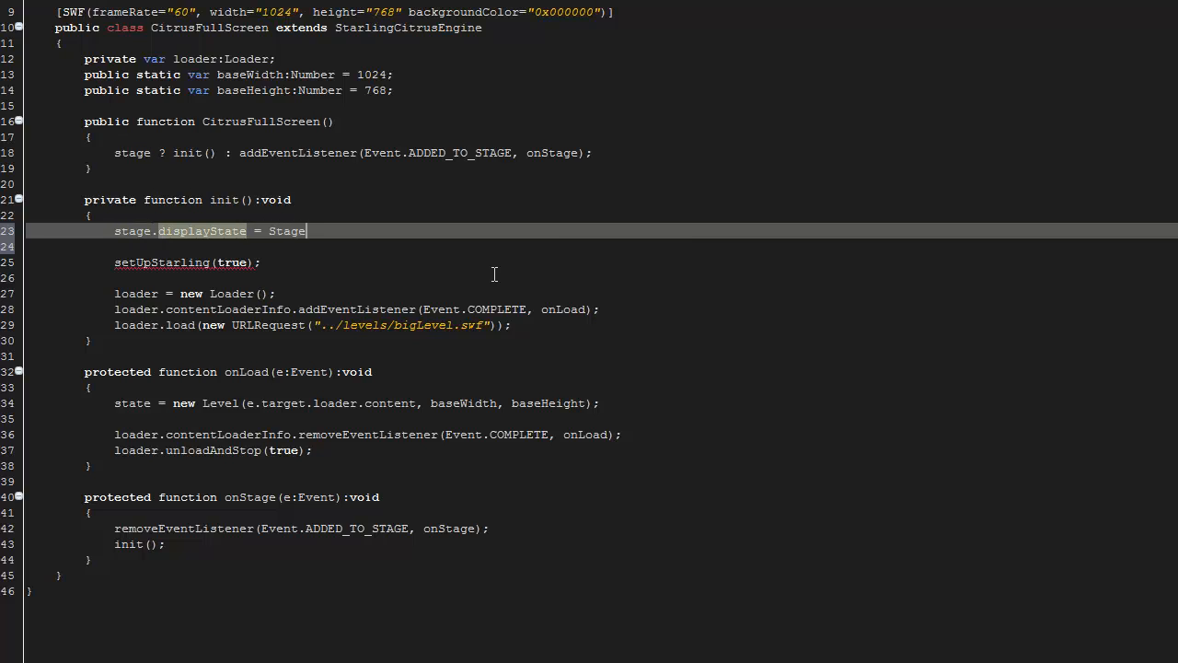
pyautogui.write('D')
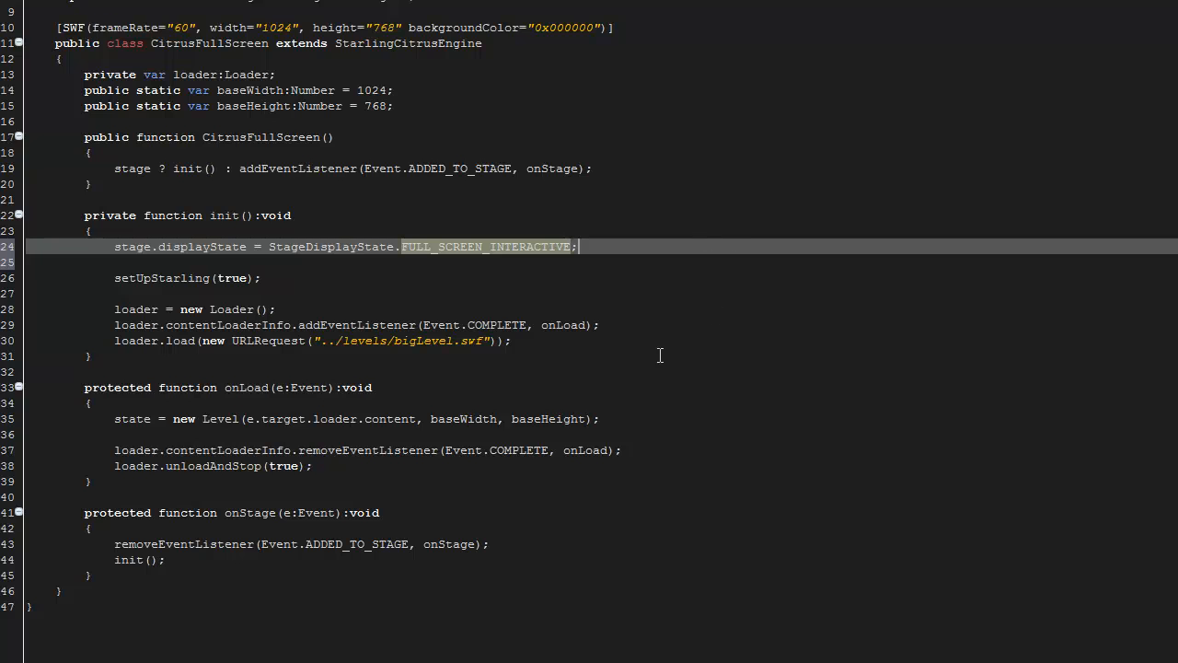
pyautogui.moveTo(693, 373)
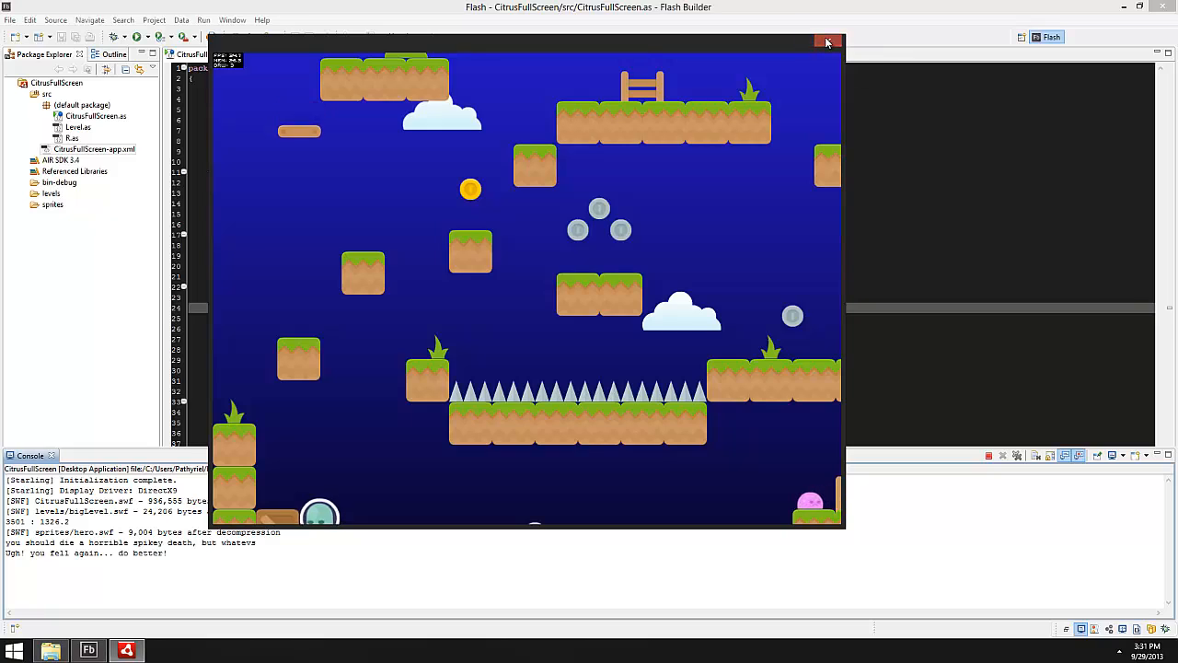
pyautogui.click(827, 42)
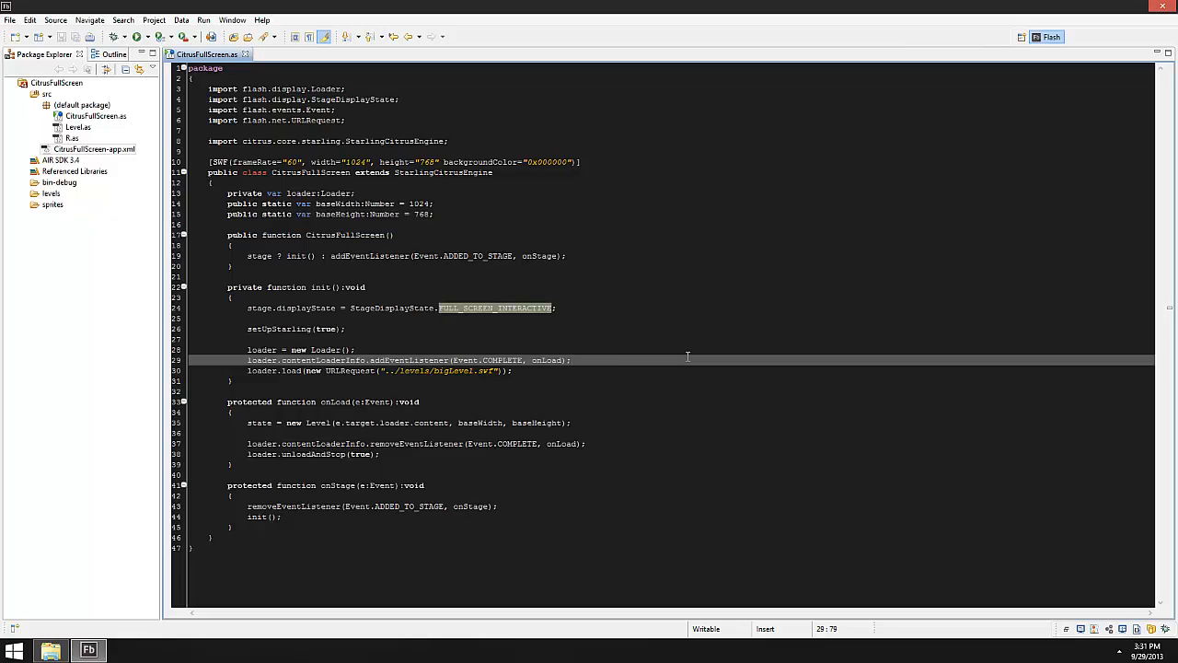
pyautogui.moveTo(731, 402)
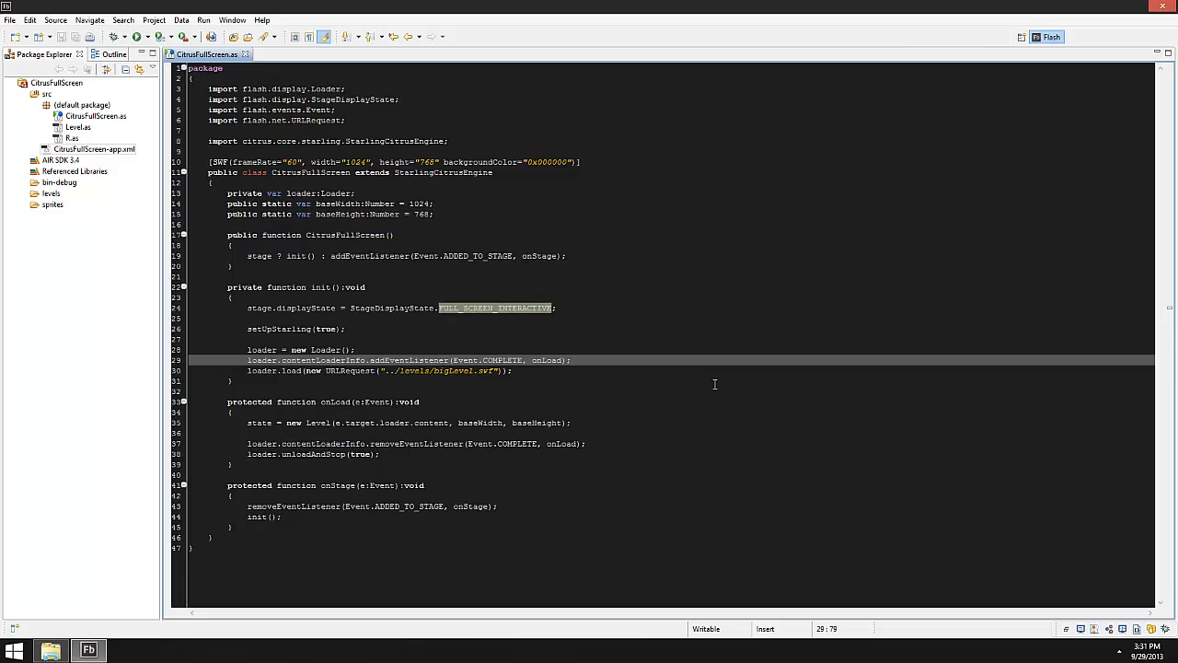
pyautogui.moveTo(641, 302)
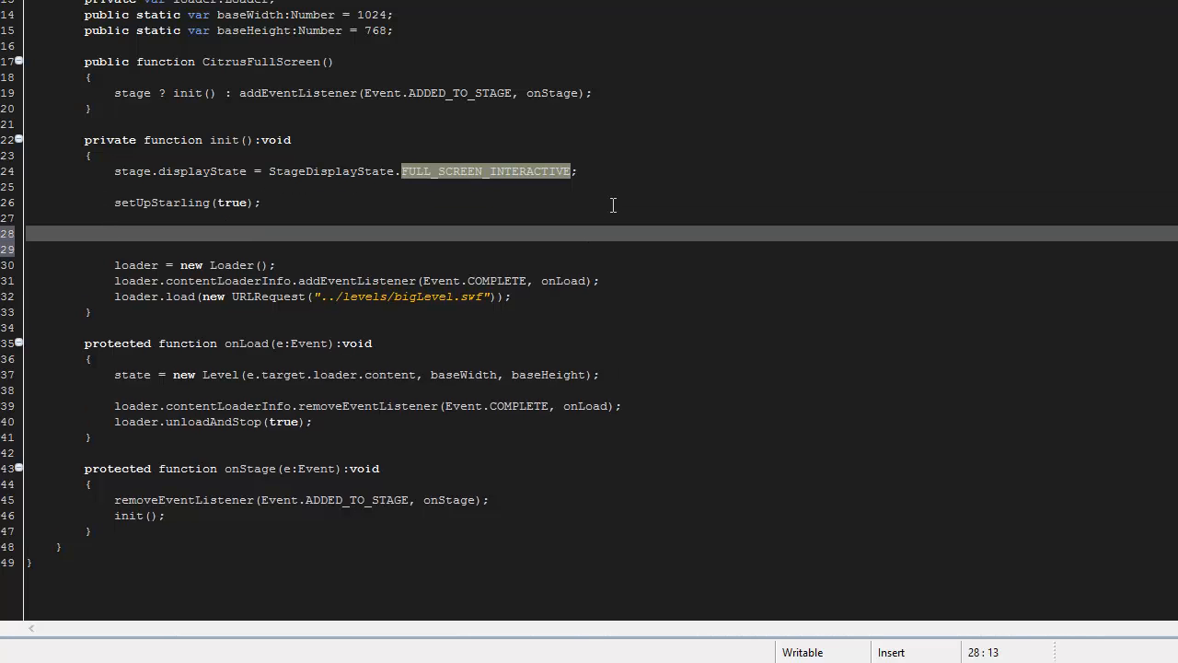
# Register a KeyboardEvent.KEY_DOWN listener on stage and generate the onEsc handler.
pyautogui.write('stage.a')
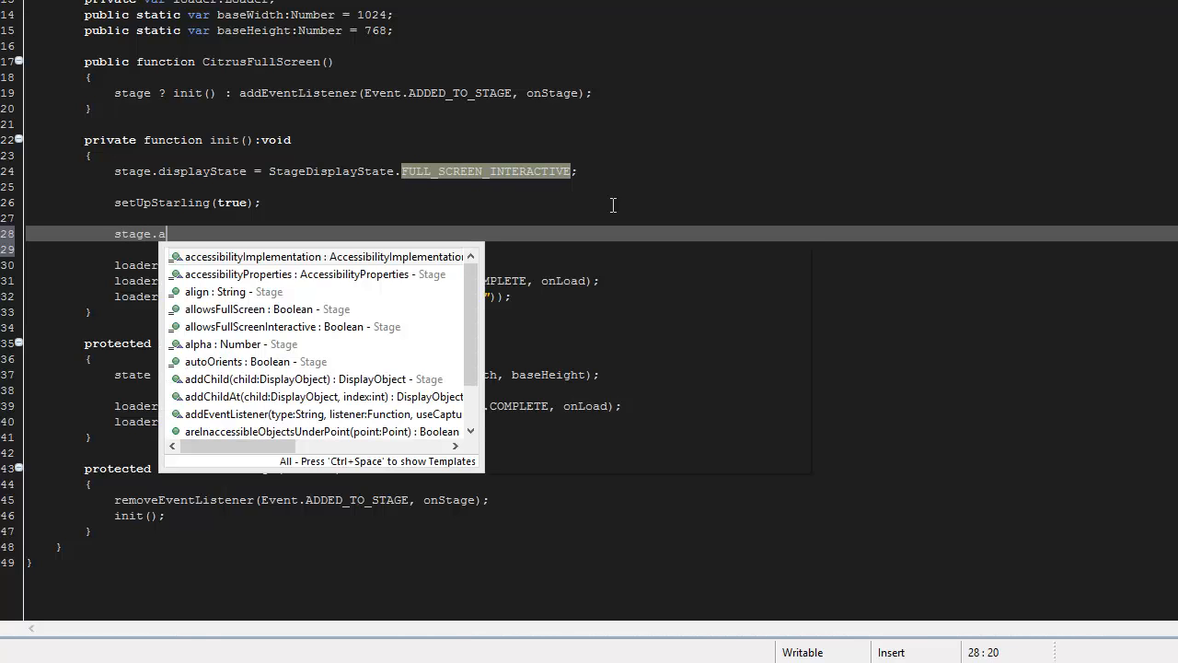
pyautogui.write('ddEventListener(')
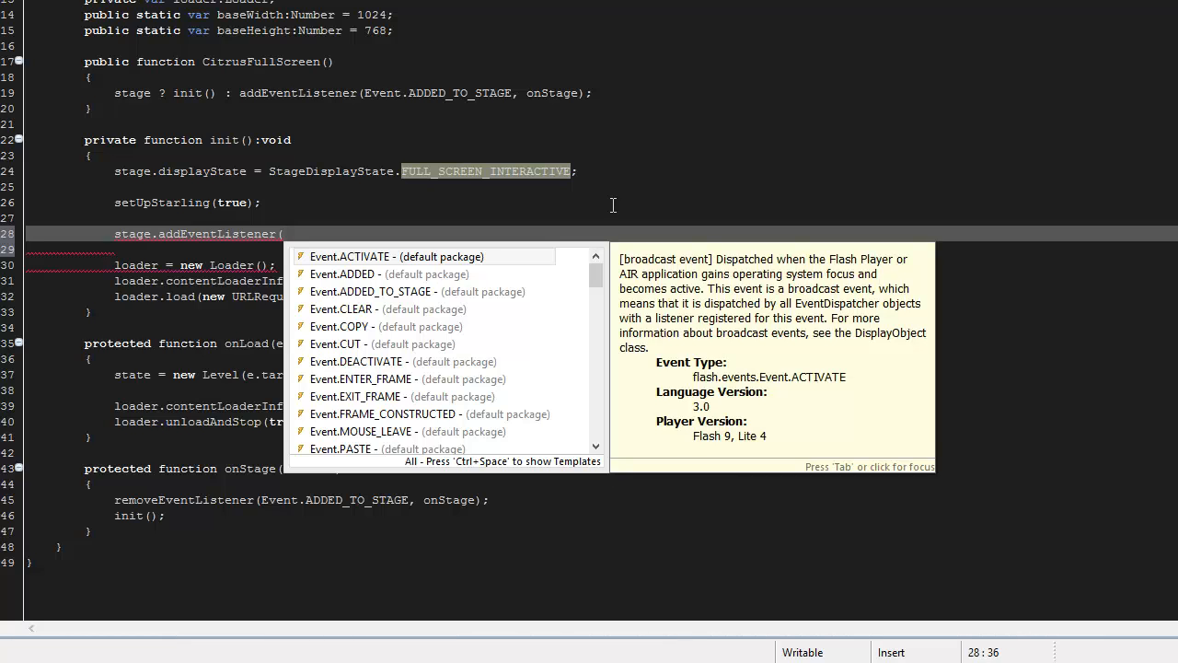
pyautogui.write('KeyboardEvent.KEY_DOWN')
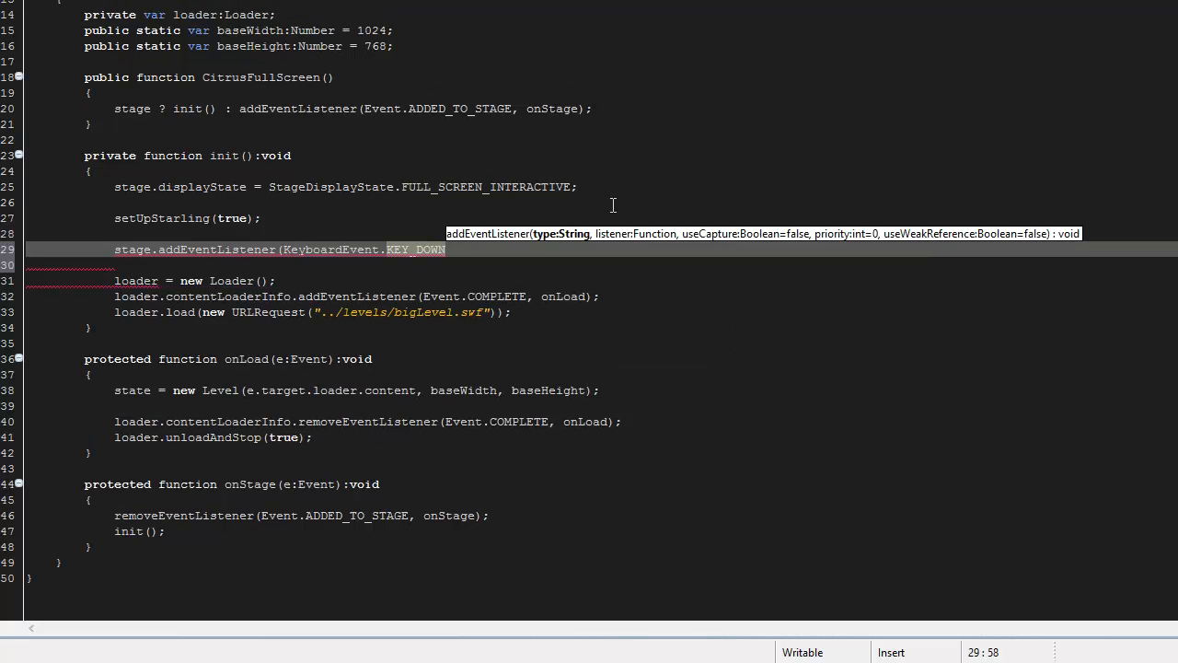
pyautogui.write(', on')
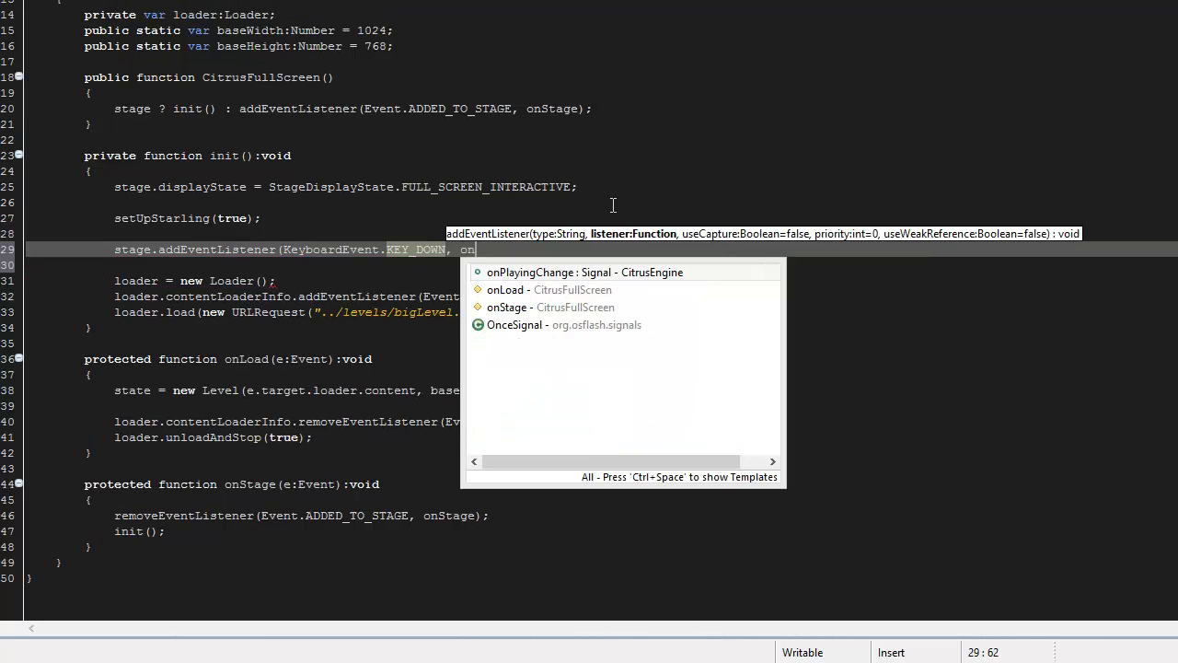
pyautogui.write('Esc);')
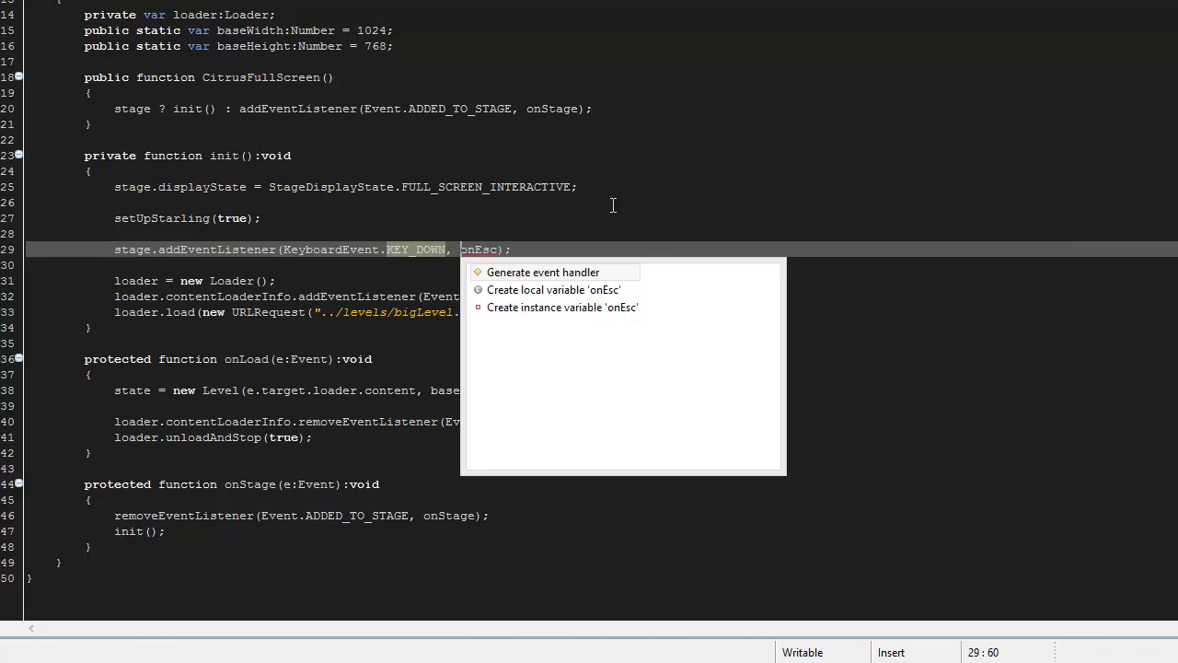
pyautogui.click(549, 273)
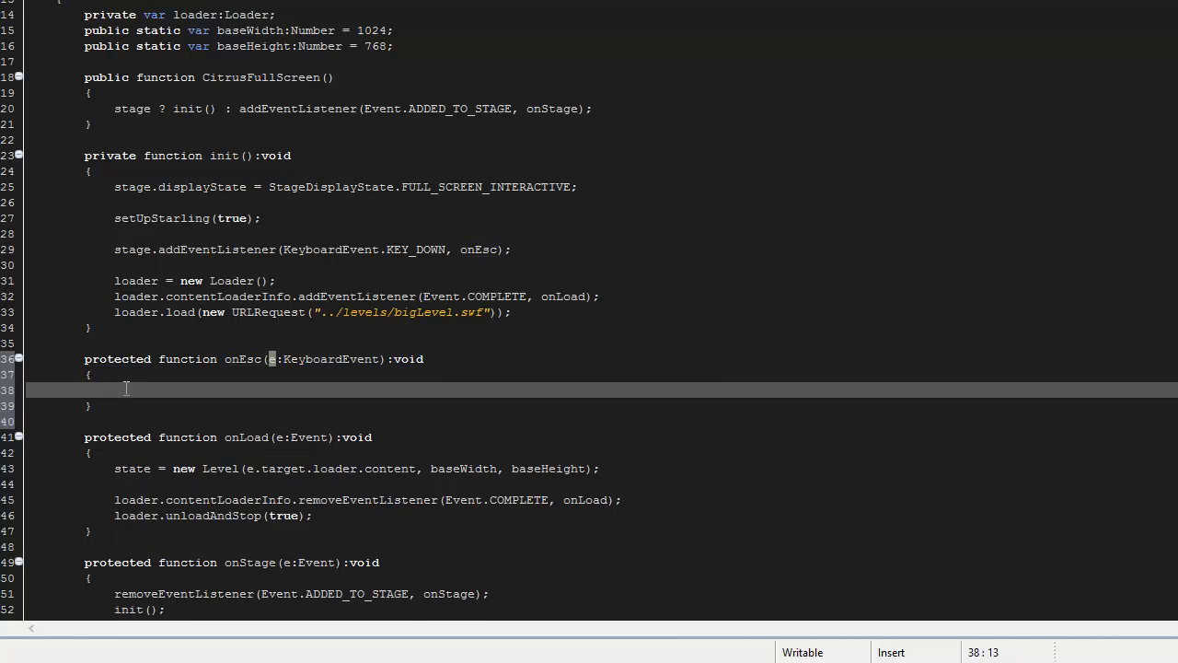
# In onEsc, add an if(e.keyCode == 27) branch calling e.preventDefault().
pyautogui.write('if(')
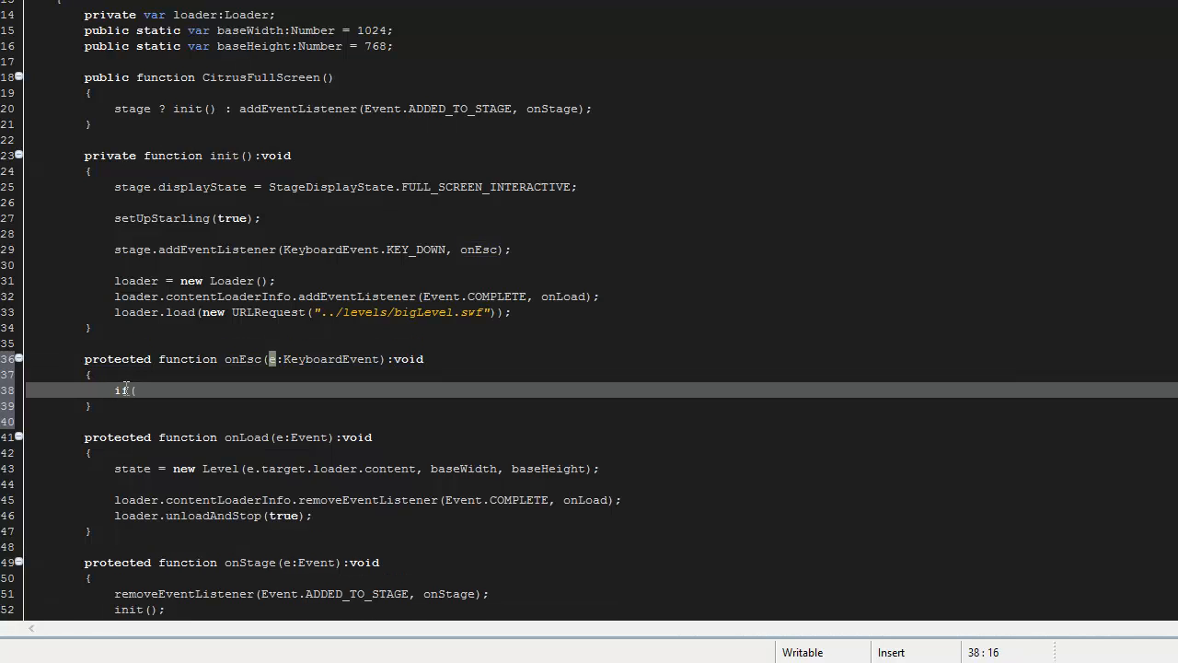
pyautogui.write('e.')
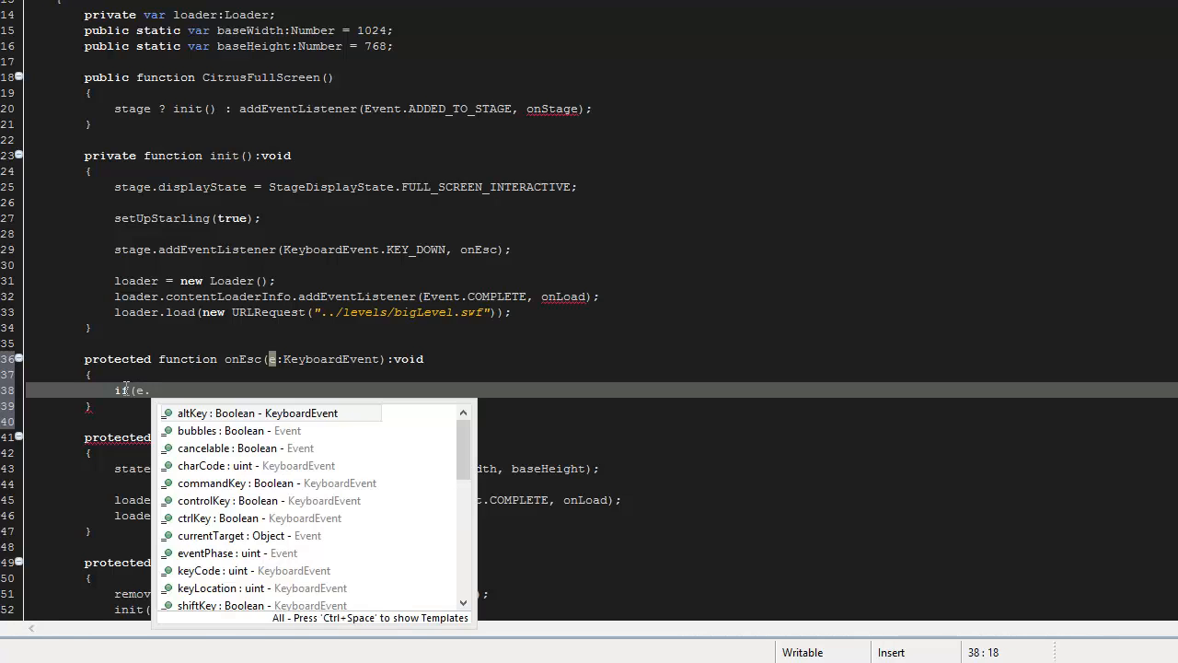
pyautogui.write('keyCode =')
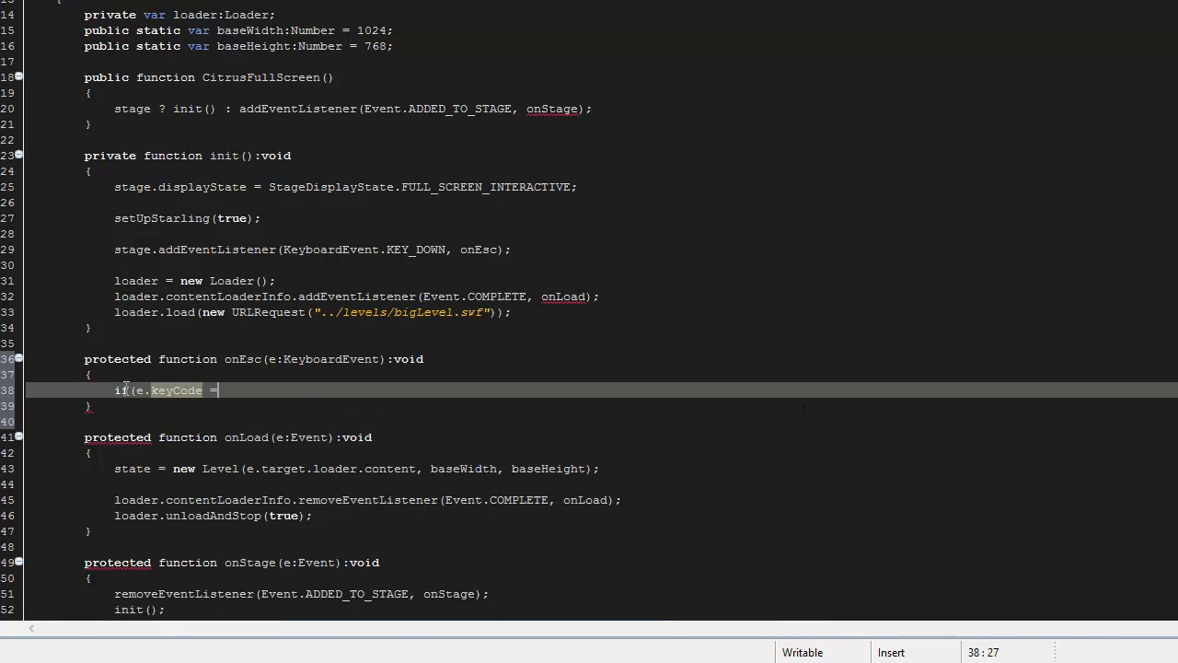
pyautogui.write('= 27')
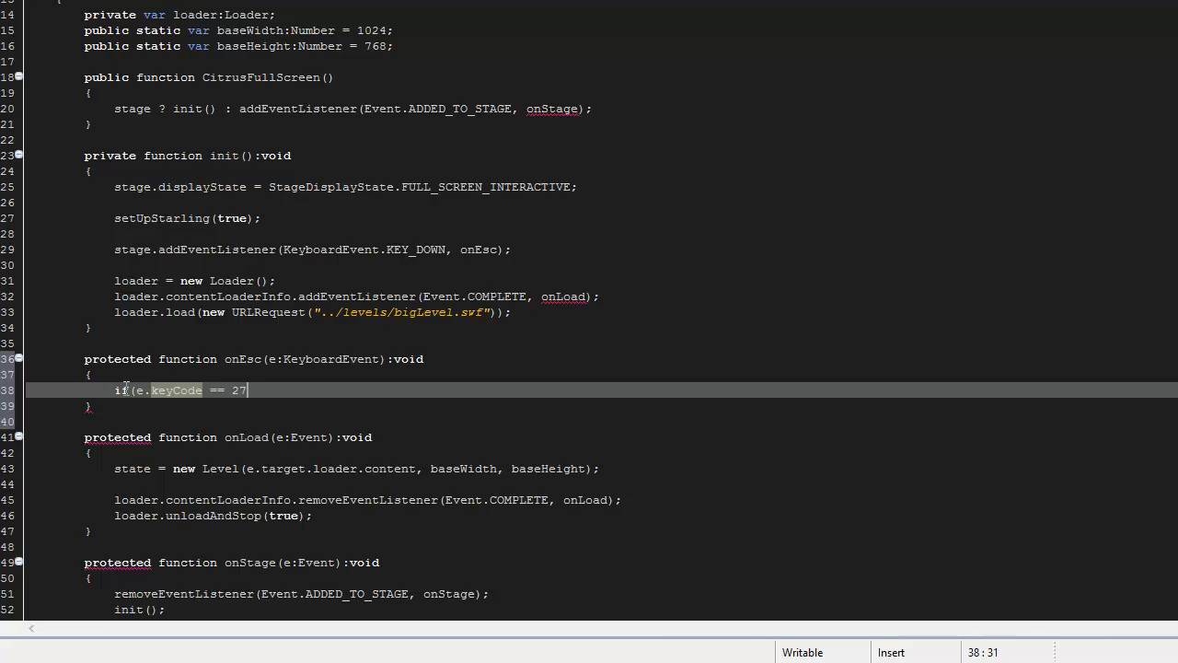
pyautogui.write(')')
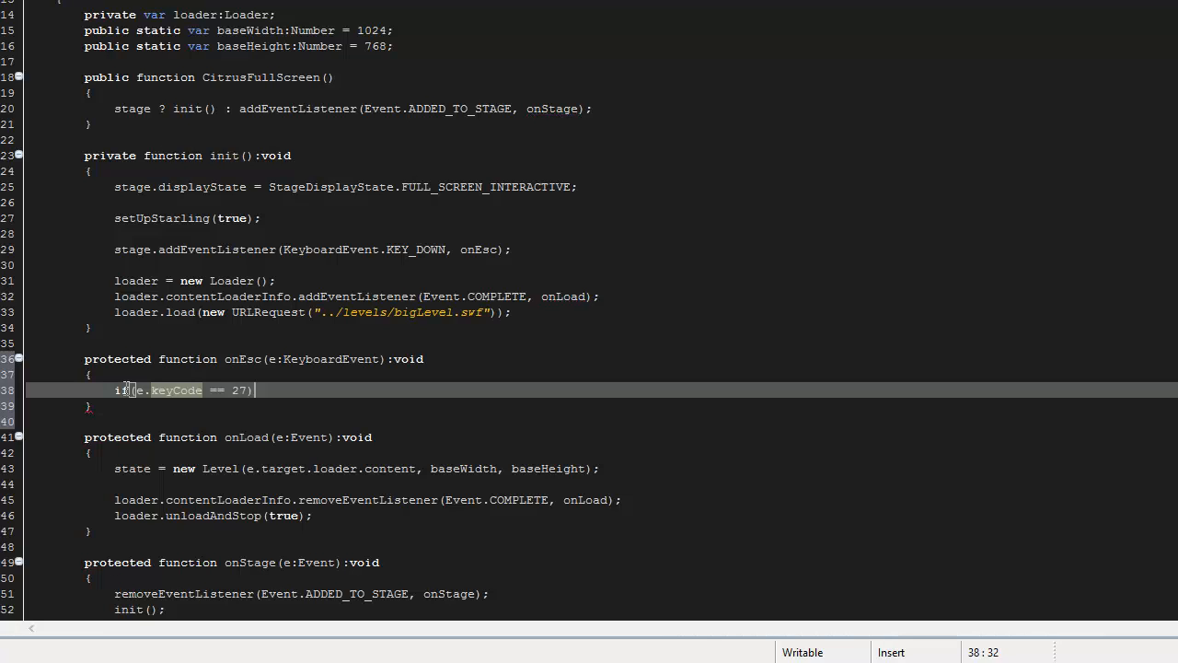
pyautogui.press('BackSpace')
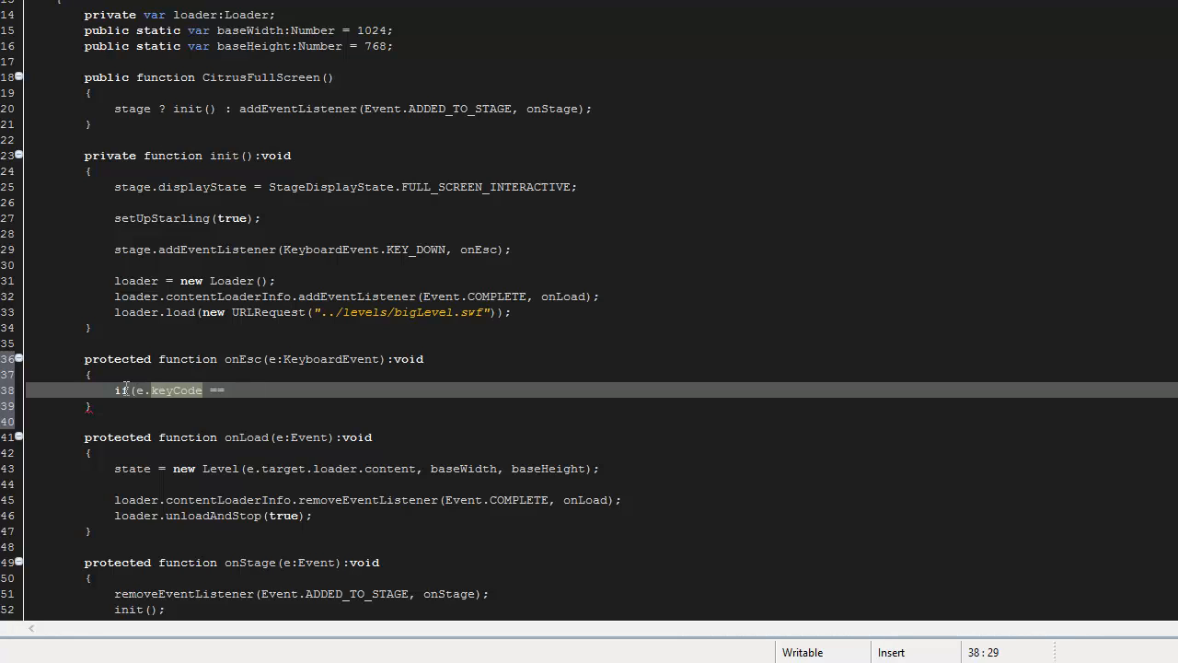
pyautogui.write('27)')
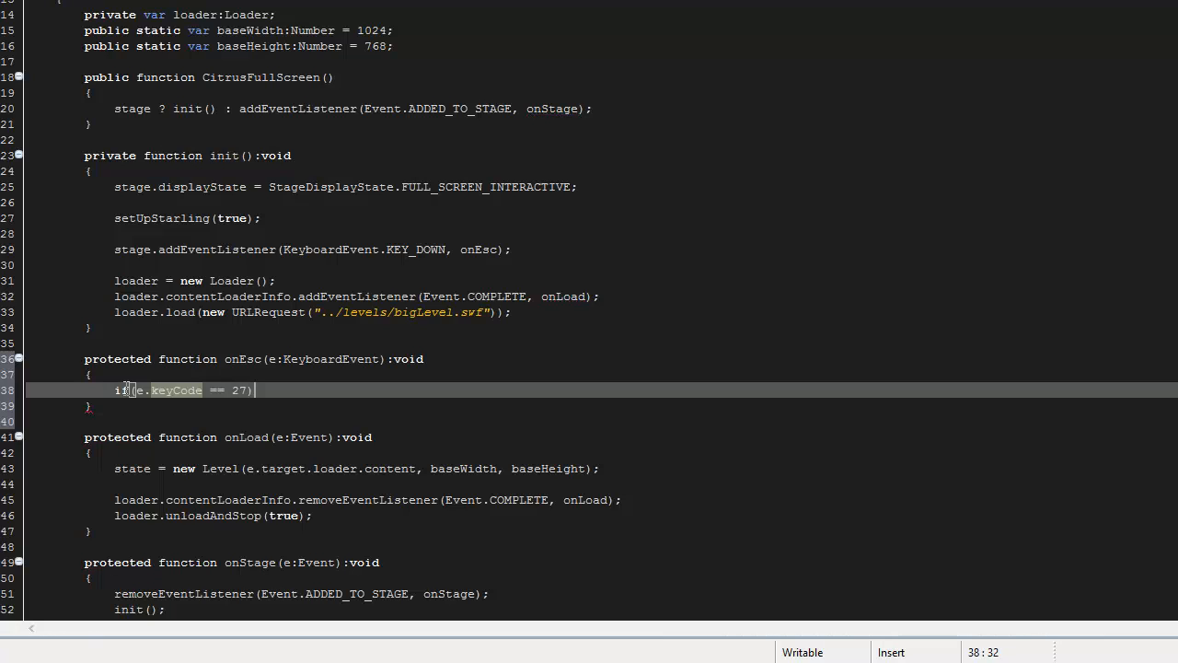
pyautogui.write('{')
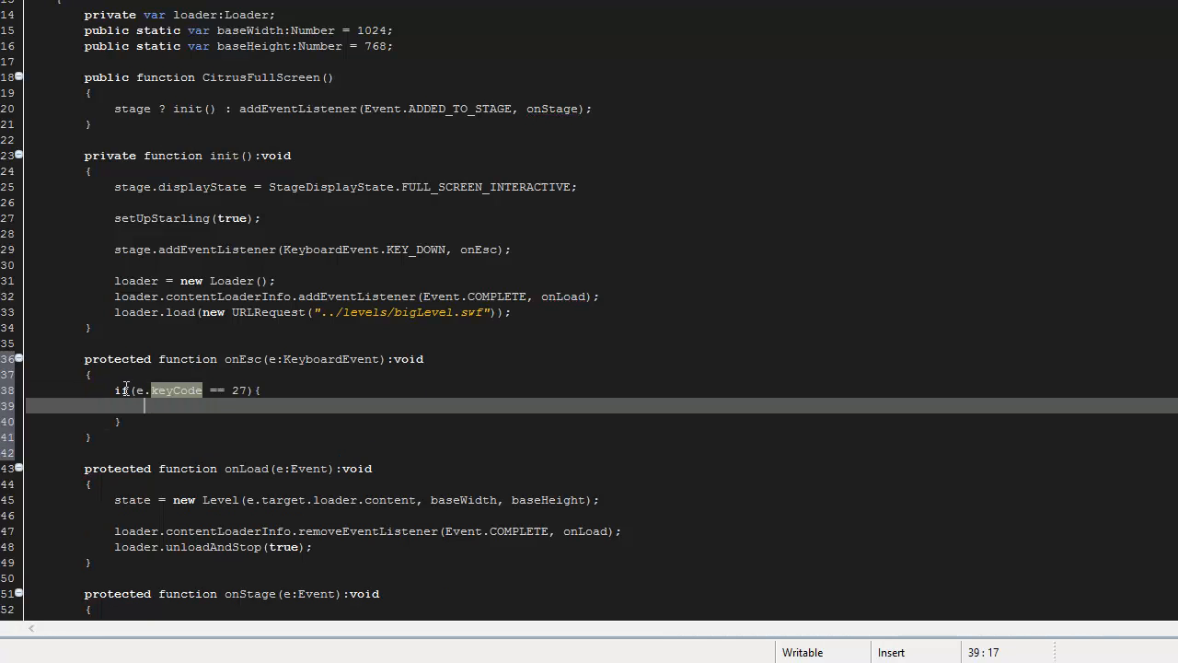
pyautogui.write('e.pr')
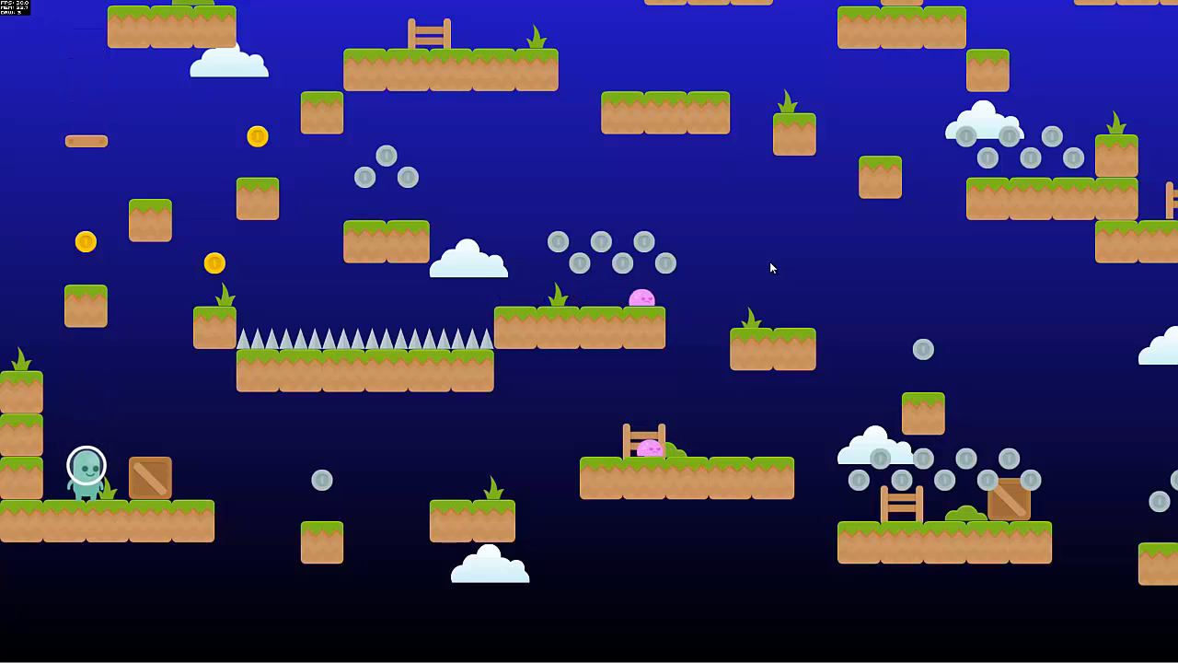
pyautogui.moveTo(1027, 388)
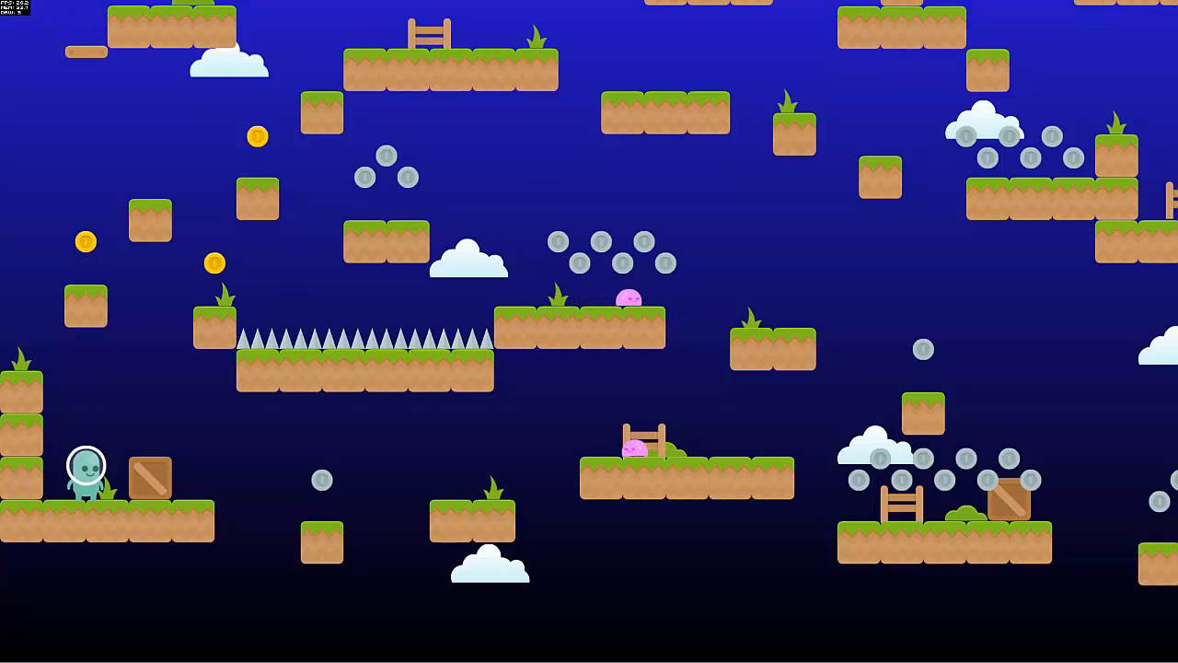
pyautogui.rightClick(121, 650)
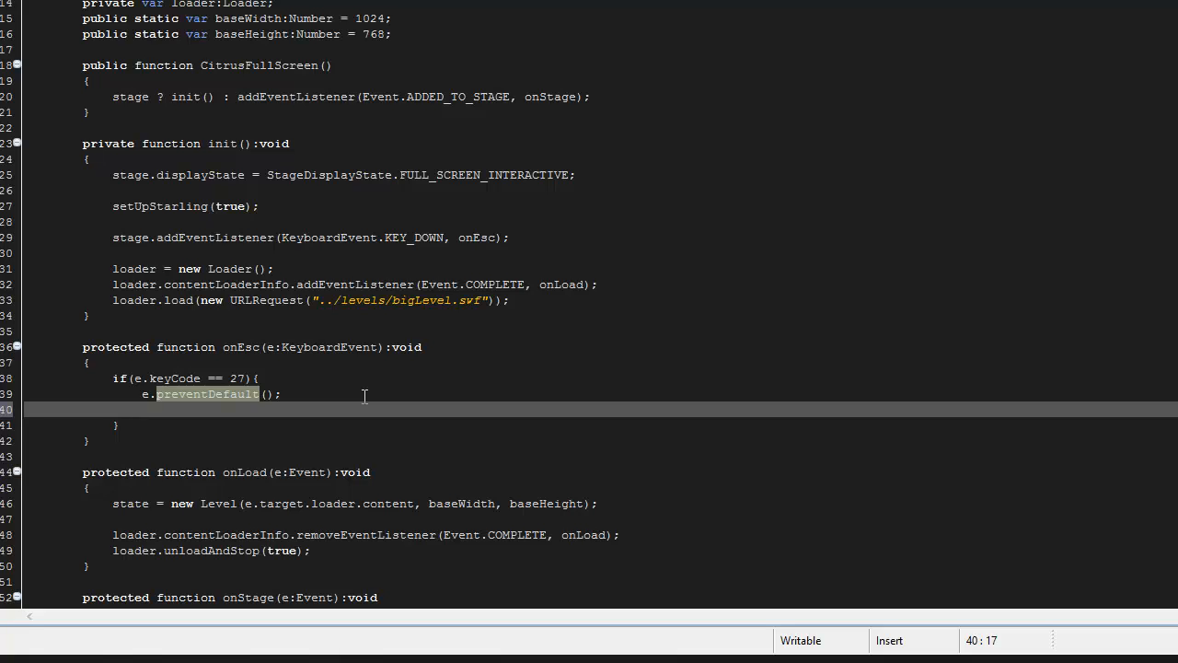
pyautogui.moveTo(370, 387)
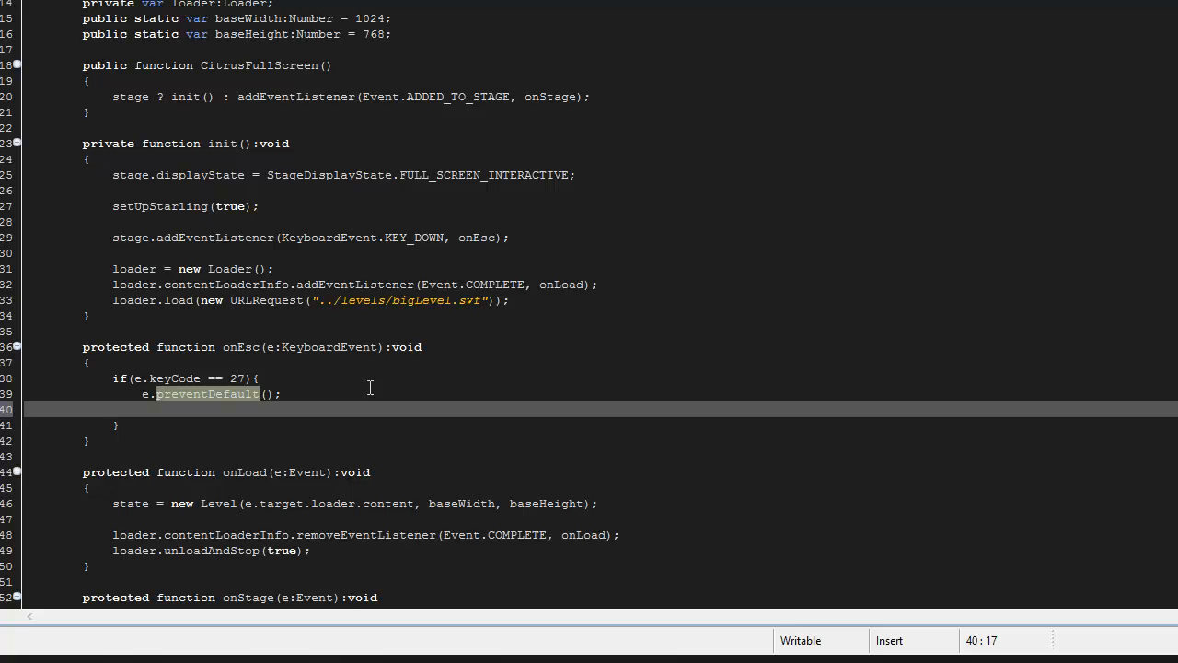
# Add NativeApplication.nativeApplication.exit(); after preventDefault in the Escape branch.
pyautogui.click(409, 405)
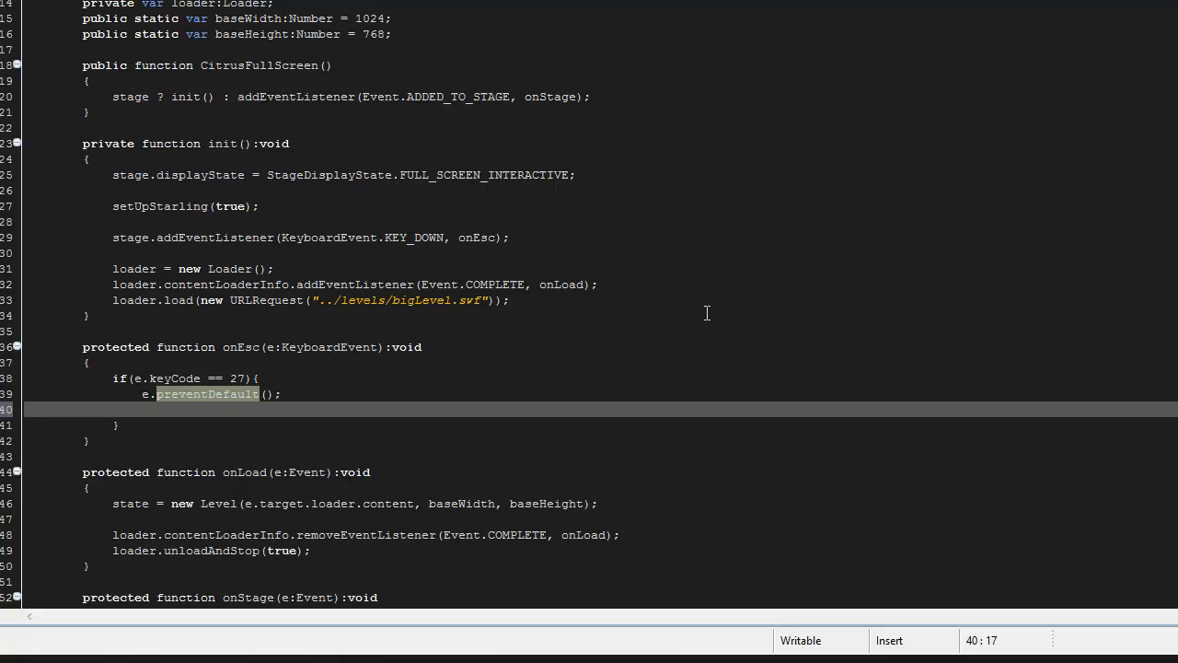
pyautogui.write('Nativ')
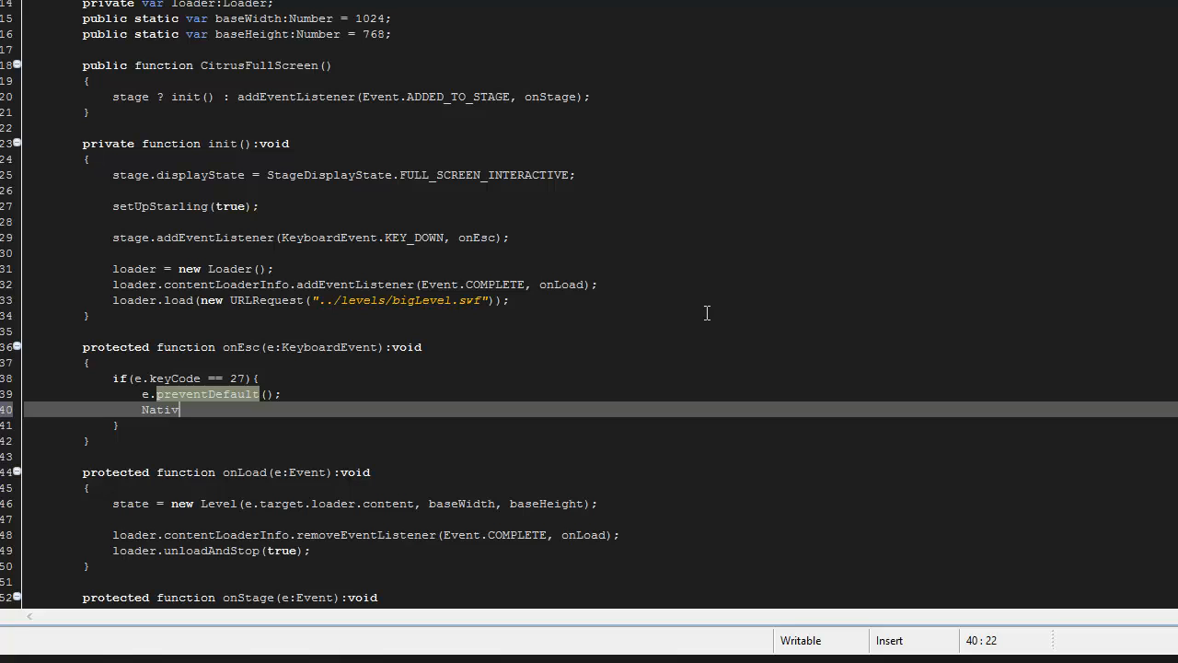
pyautogui.write('eApplication.nativeApplication')
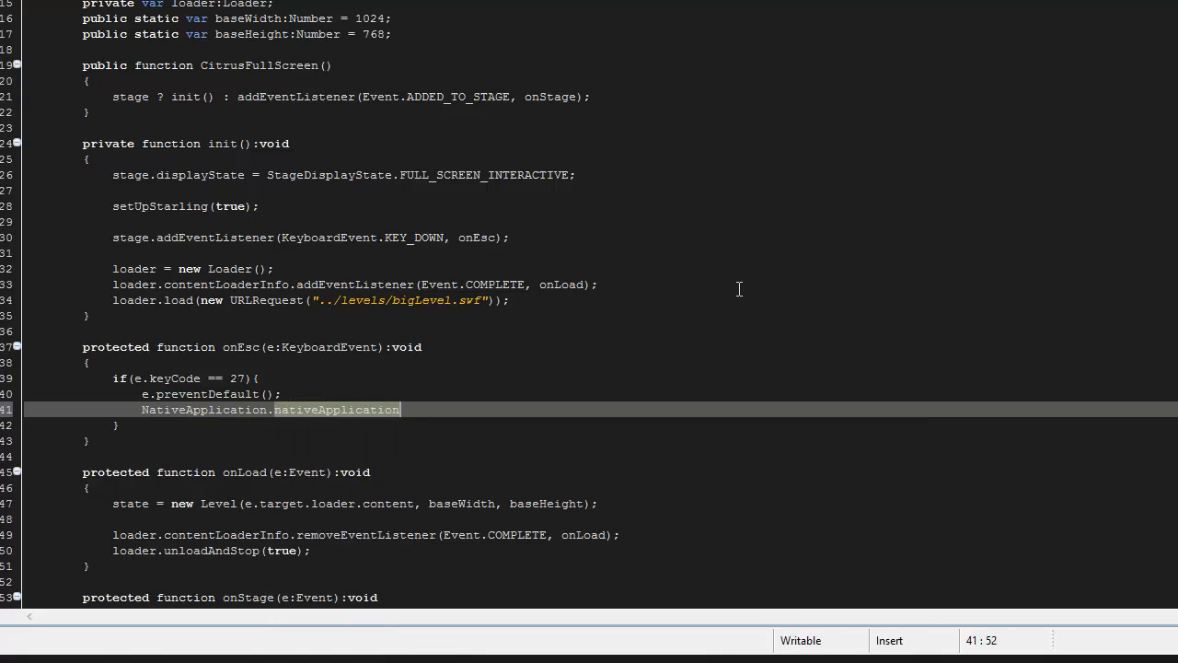
pyautogui.write('.exit(')
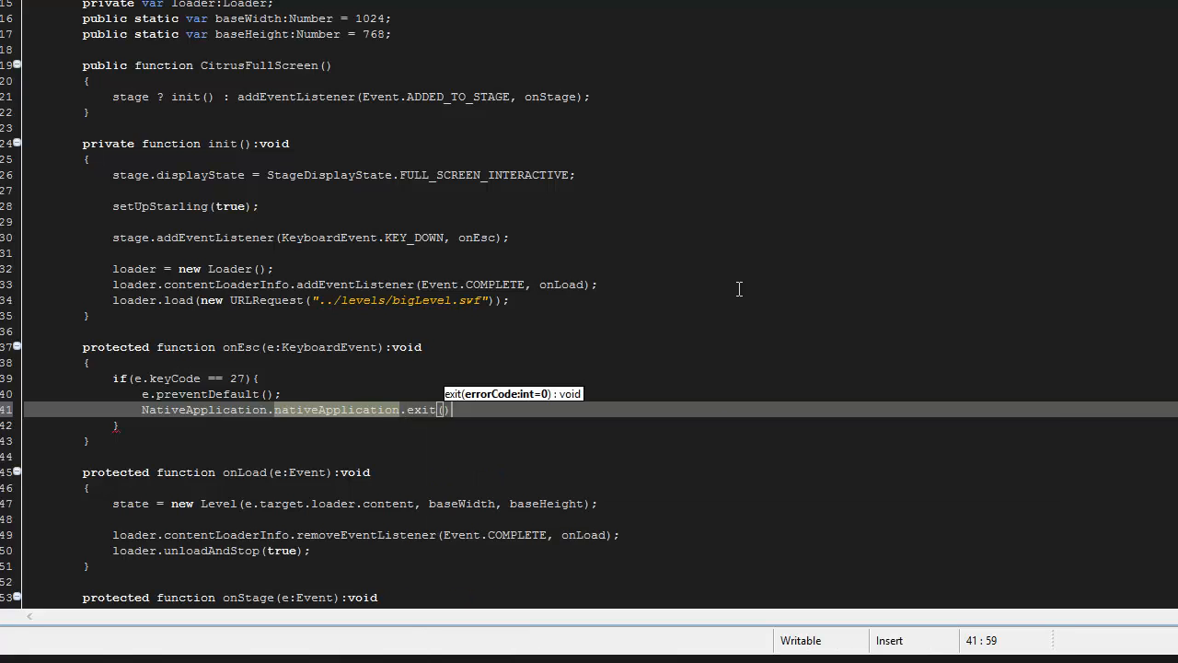
pyautogui.write(';')
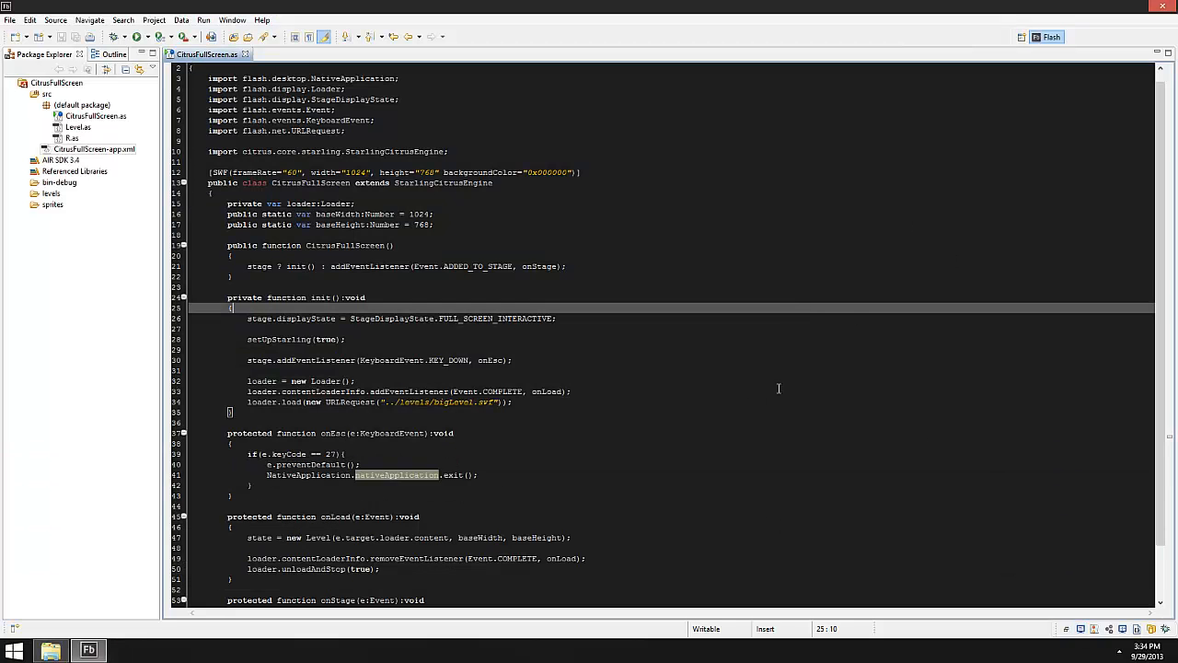
pyautogui.moveTo(851, 333)
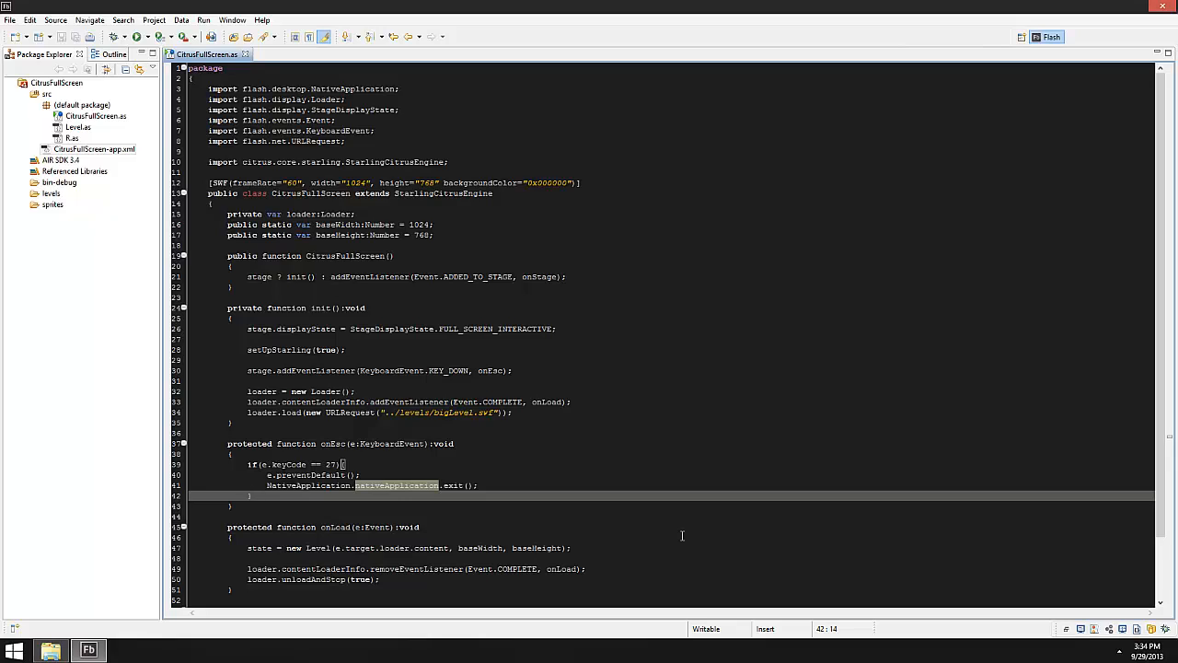
pyautogui.moveTo(403, 340)
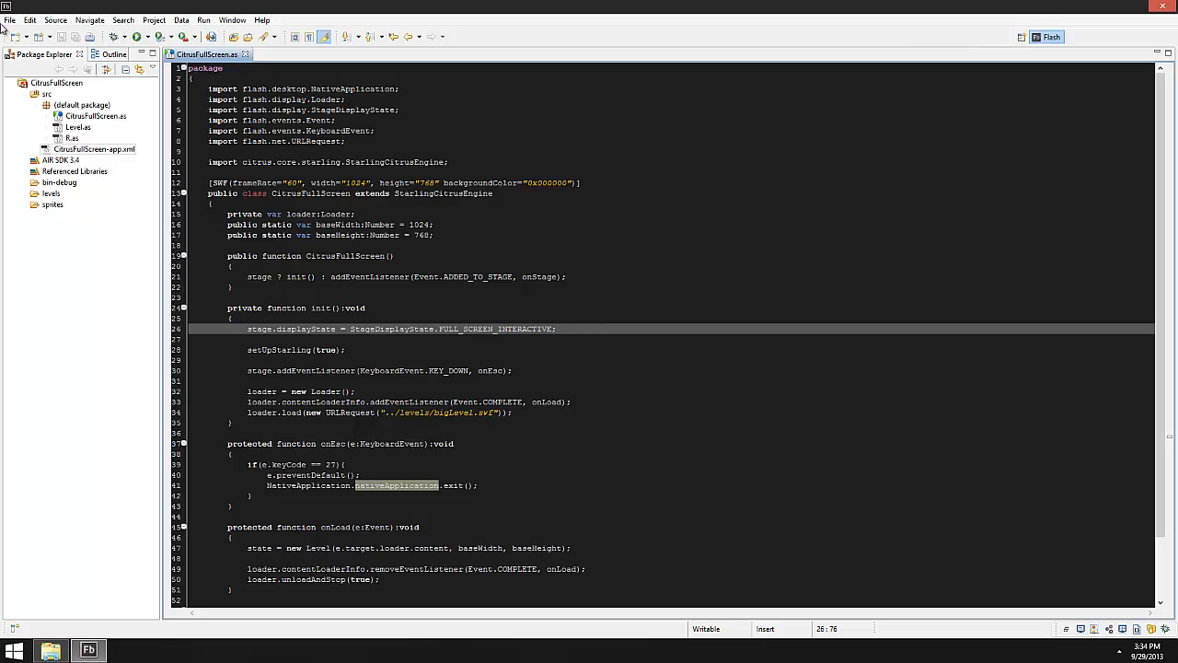
pyautogui.click(55, 79)
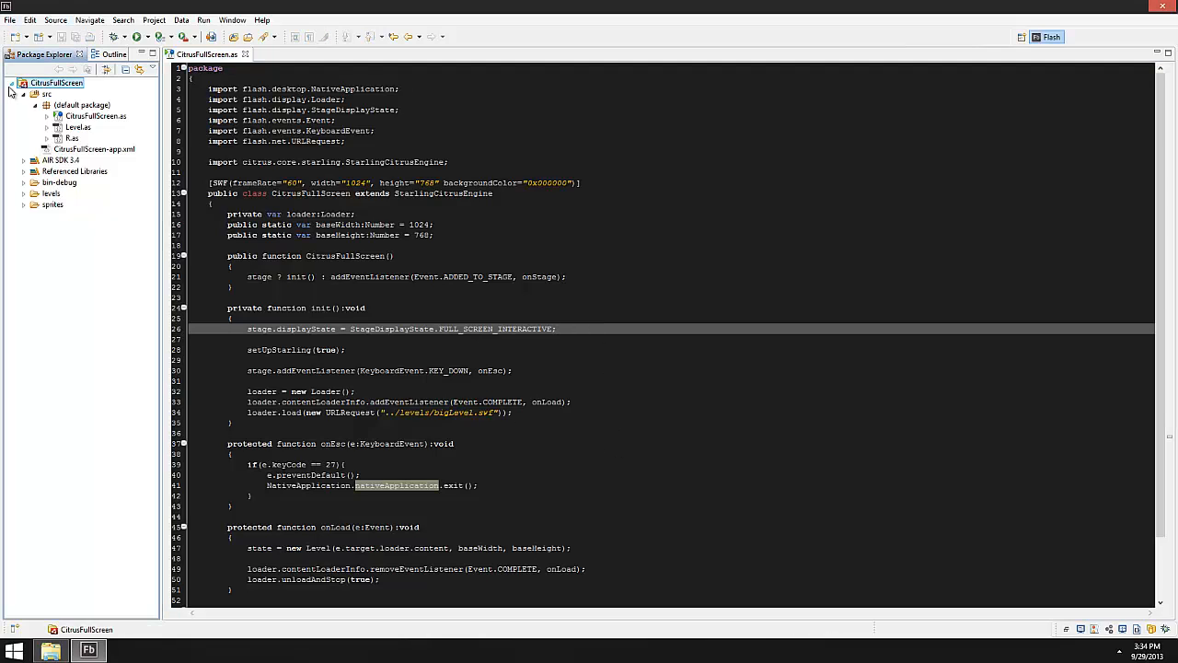
pyautogui.click(7, 88)
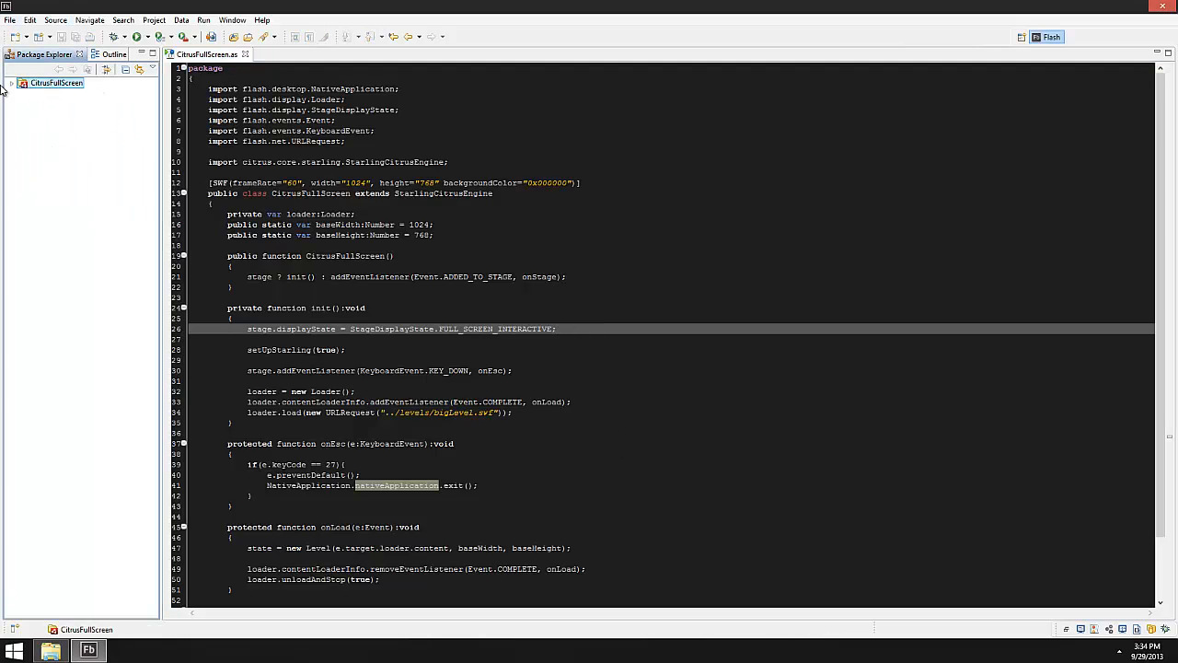
pyautogui.click(11, 80)
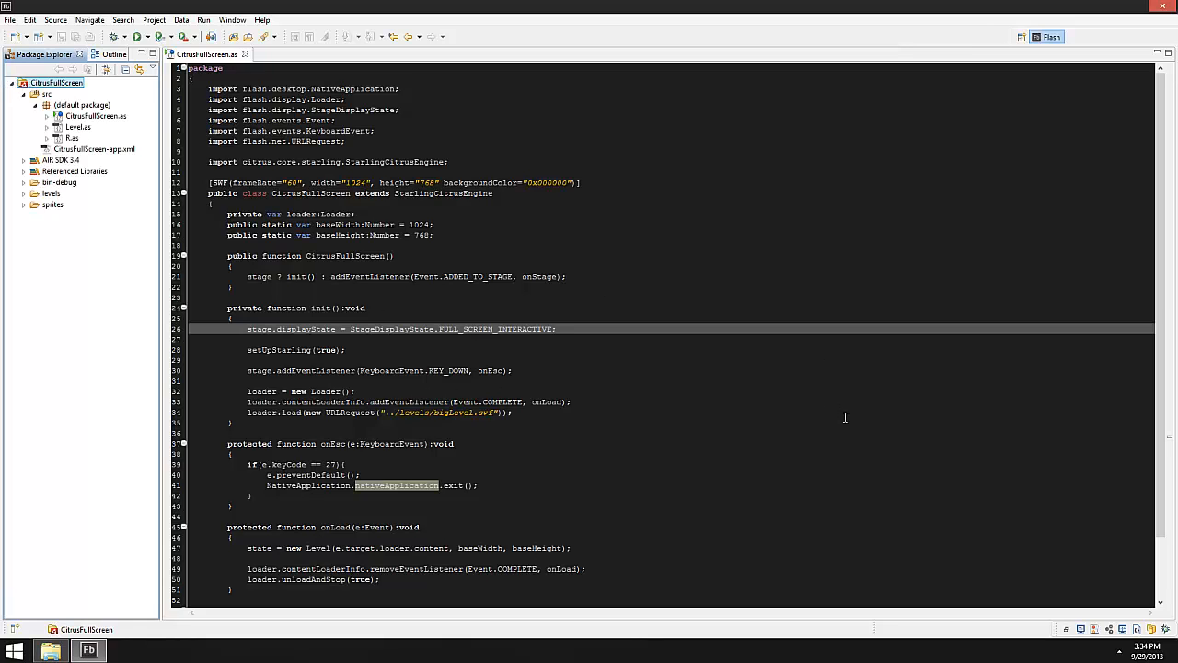
pyautogui.moveTo(853, 229)
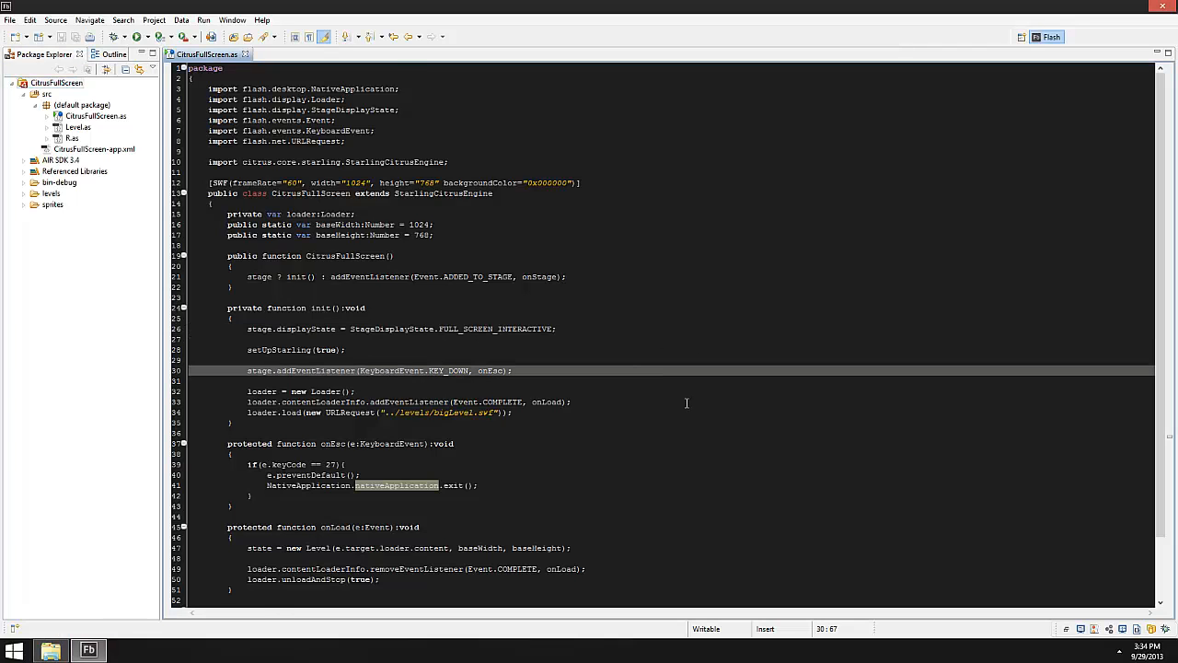
pyautogui.moveTo(689, 438)
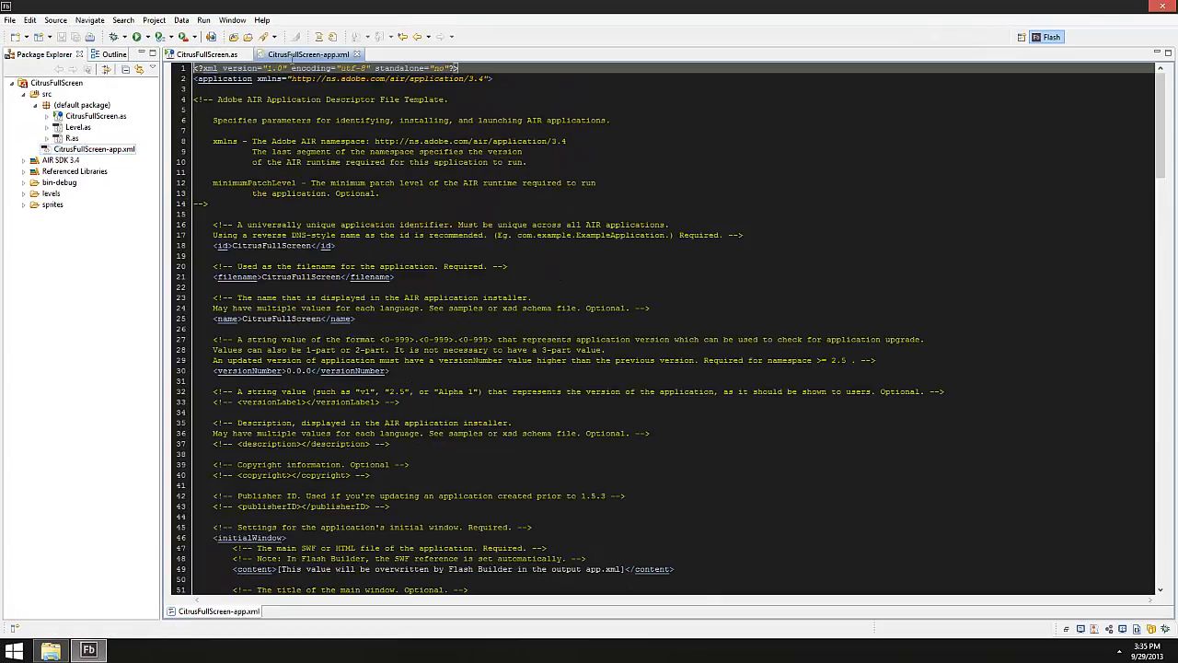
pyautogui.scroll(-3)
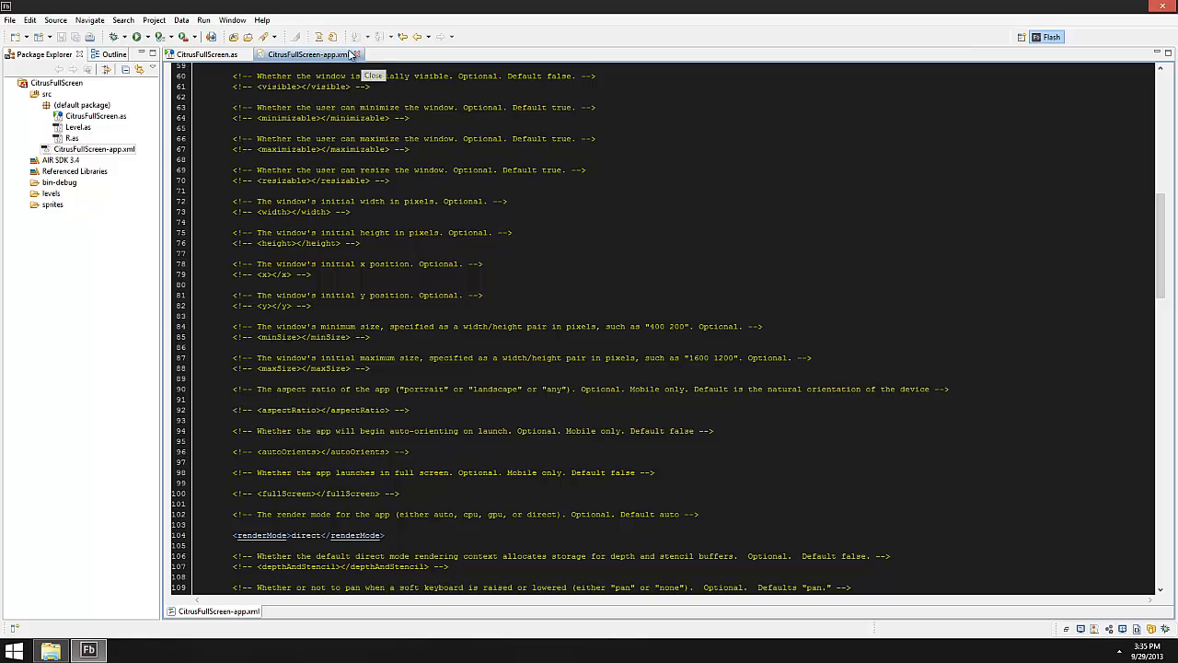
pyautogui.click(212, 54)
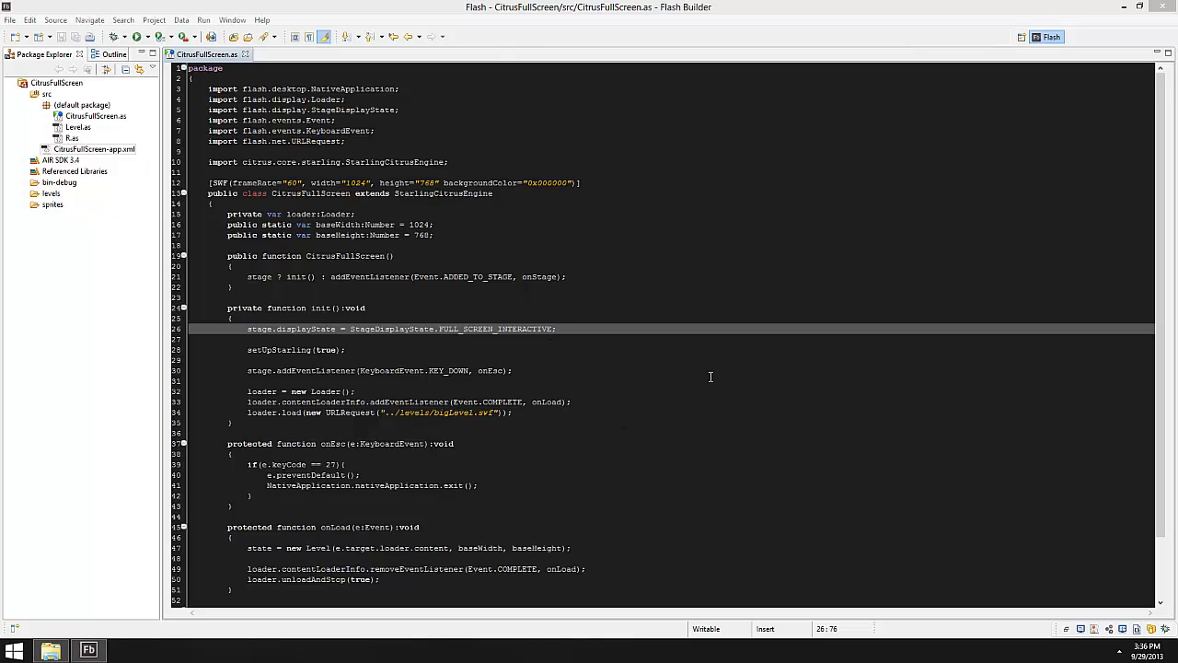
pyautogui.moveTo(814, 427)
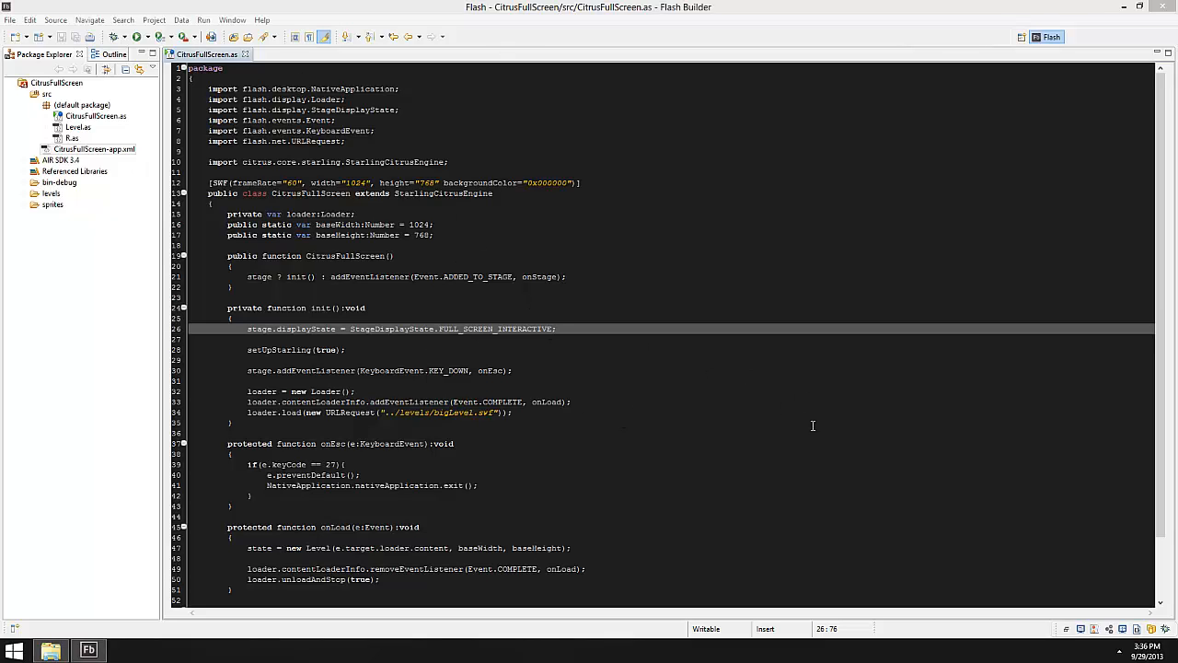
pyautogui.moveTo(633, 335)
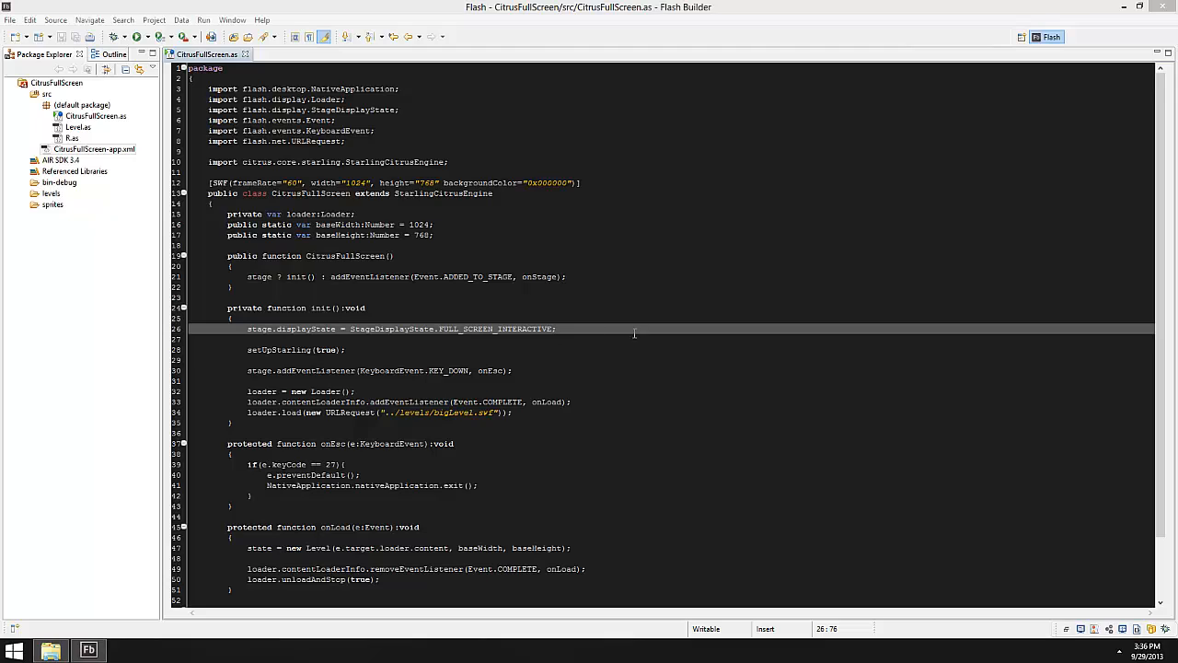
pyautogui.moveTo(652, 291)
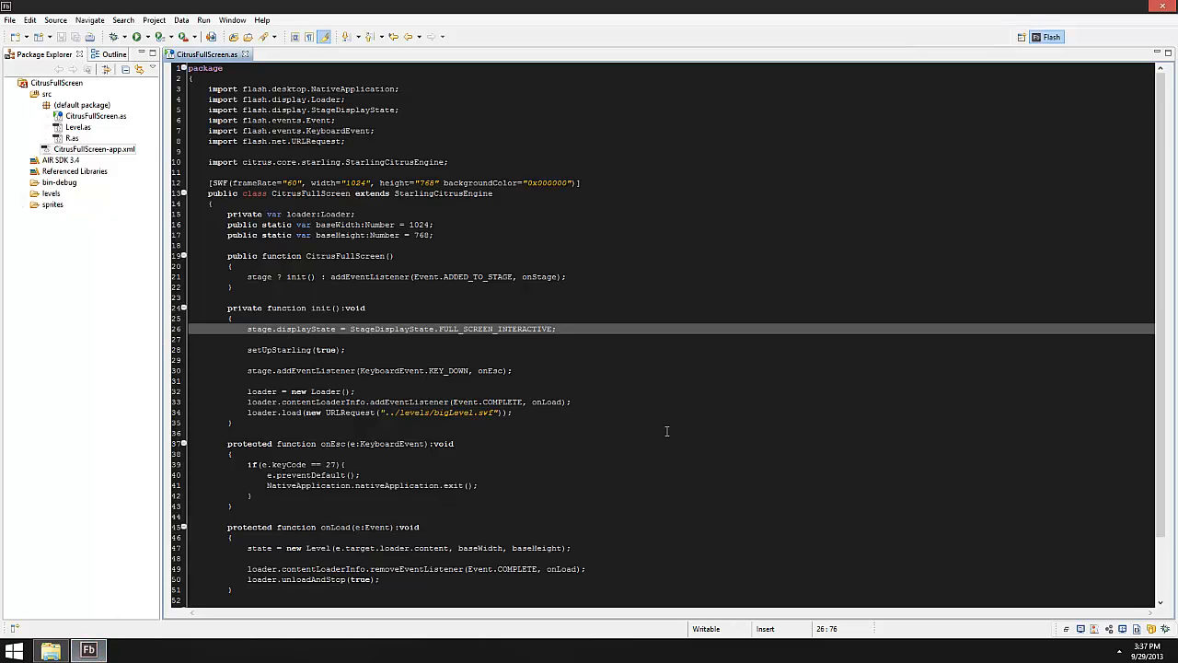
pyautogui.moveTo(831, 445)
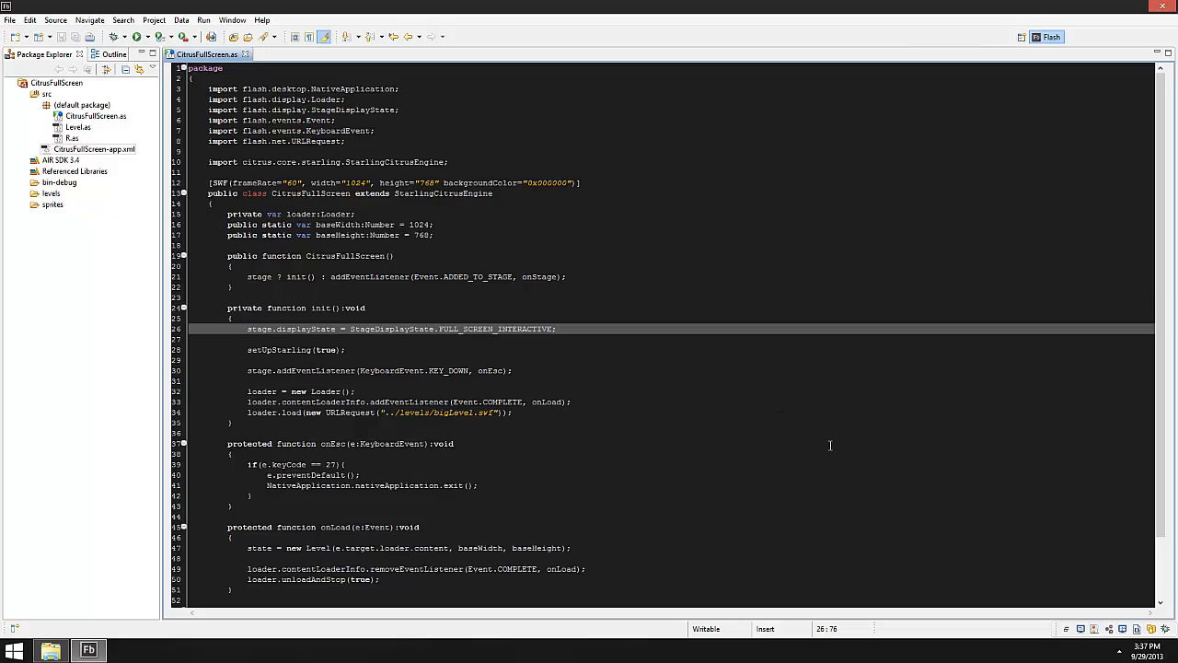